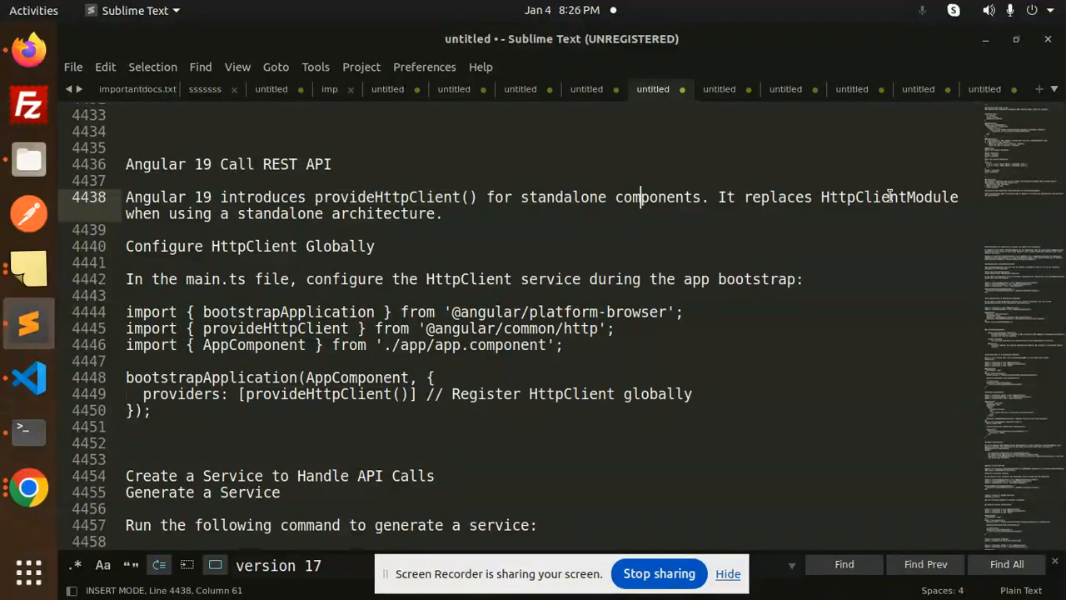
- Locate and select the 'ng generate service' line under 'Create a Service to Handle API Calls'
left_click(270, 213)
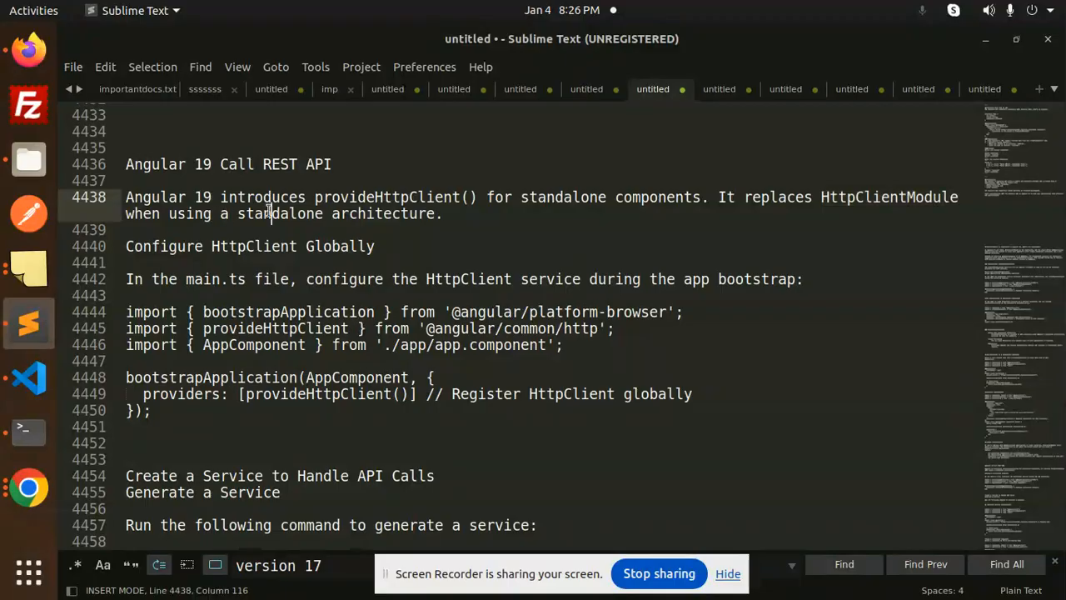
double_click(163, 247)
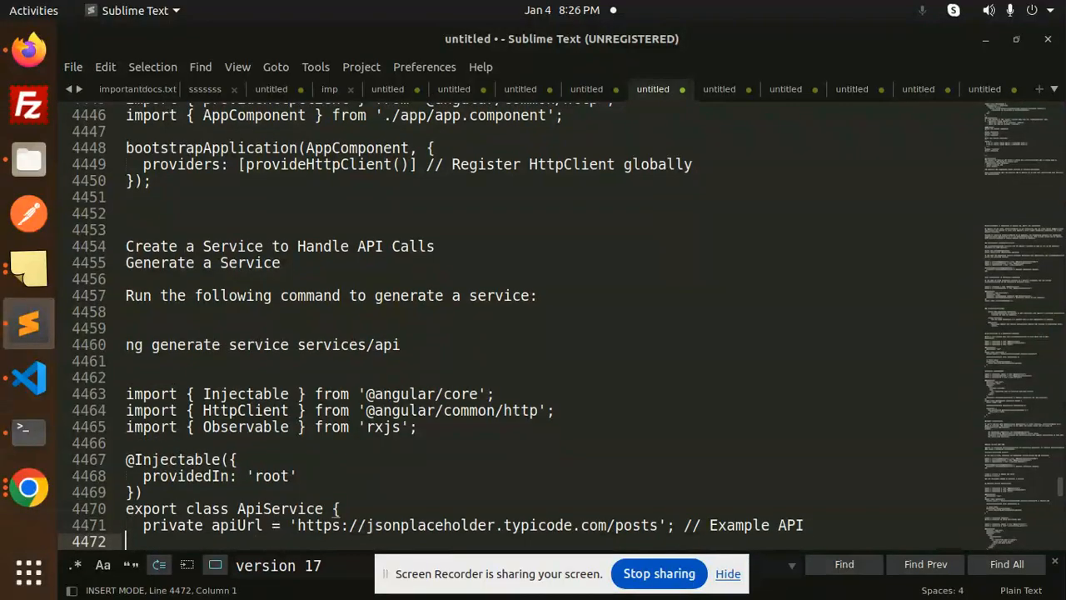
triple_click(264, 343)
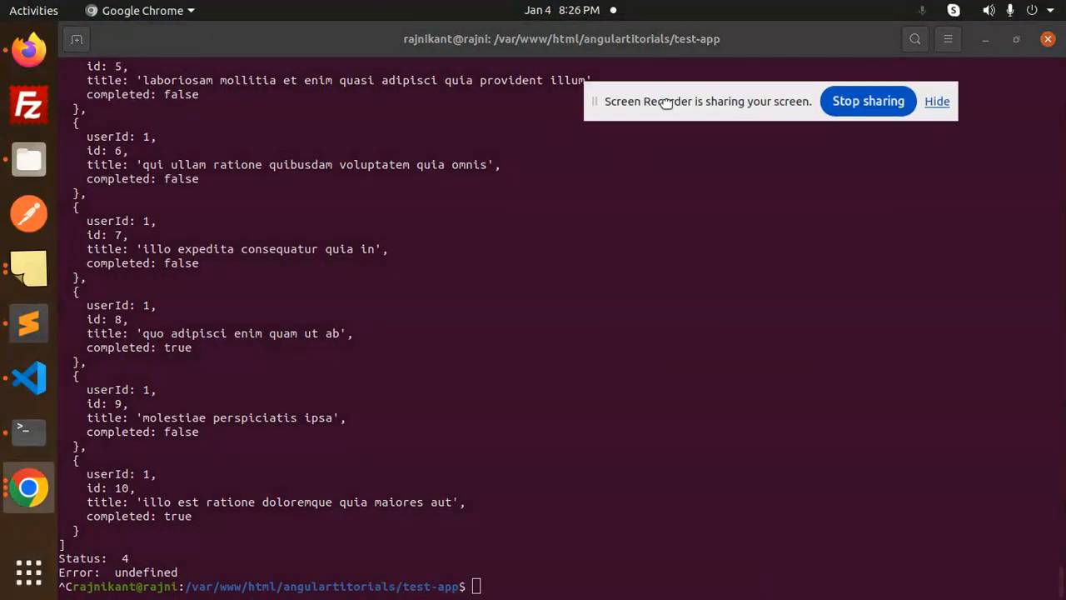
- Run 'ng generate service services/api' in the test-app folder
type("ng generate service services/api")
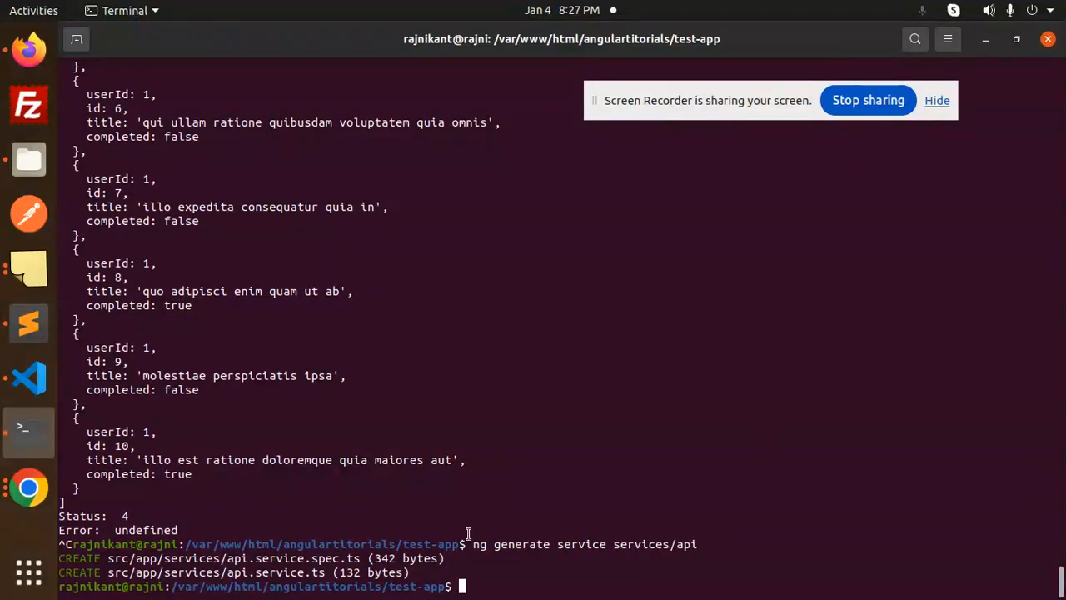
mouse_move(27, 430)
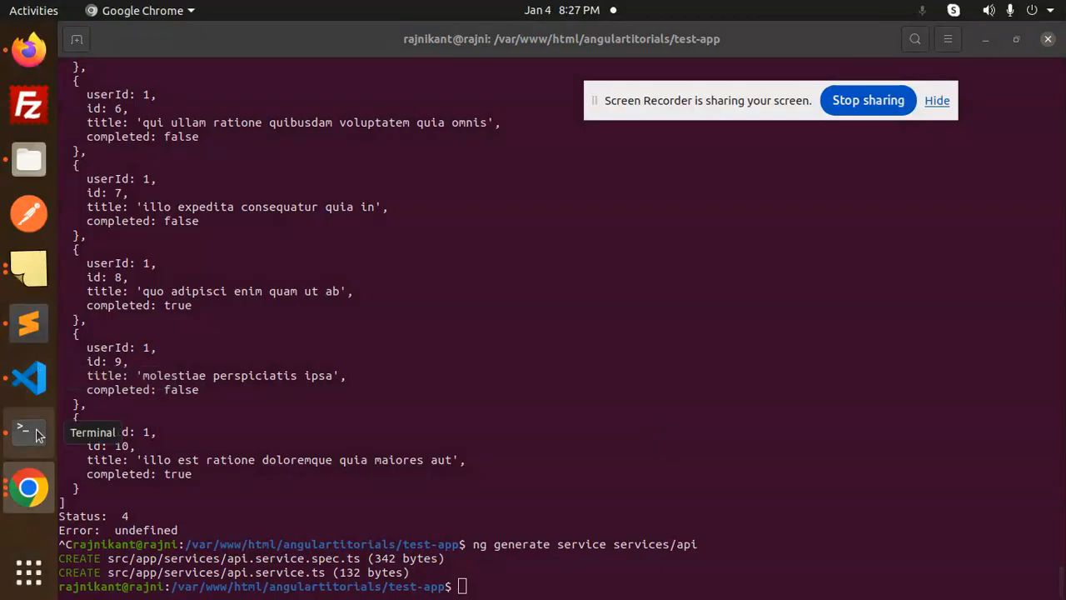
mouse_move(28, 323)
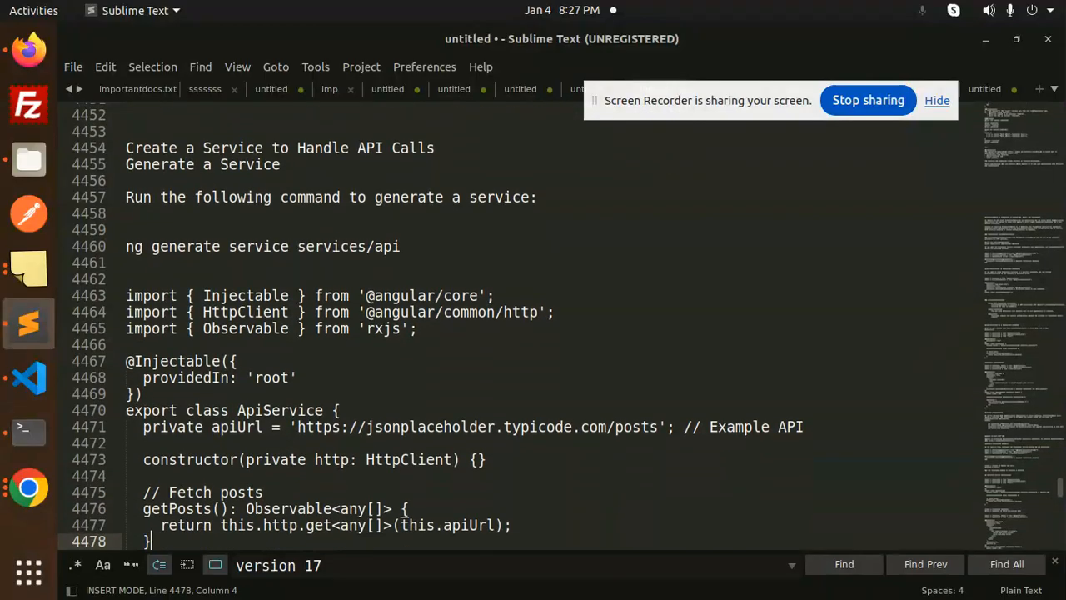
- Copy the ApiService class with its imports from the notes and switch to VS Code
scroll("down", 3)
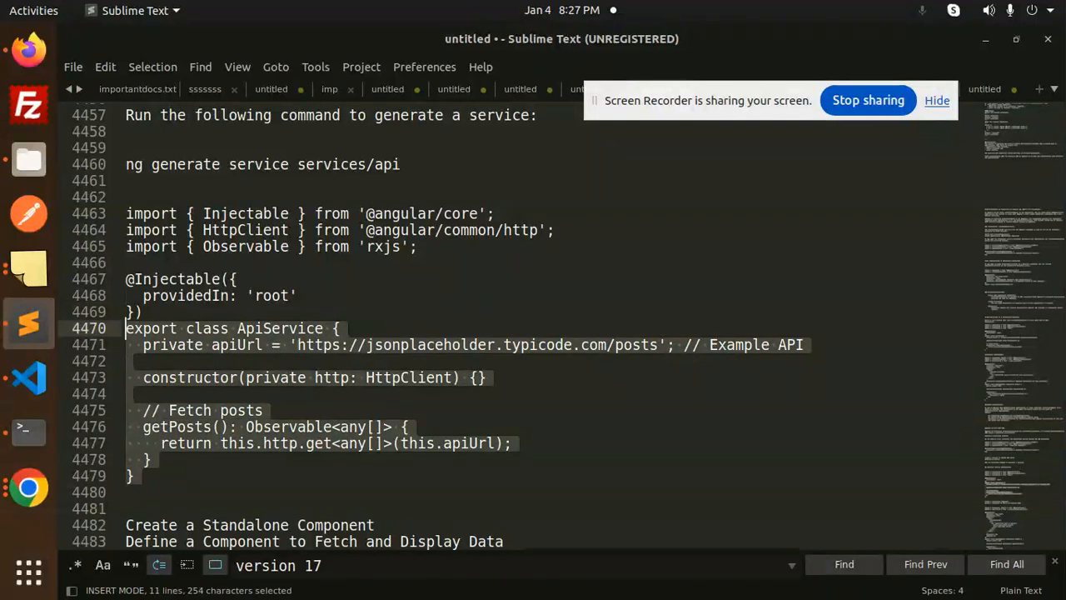
key("ctrl+c")
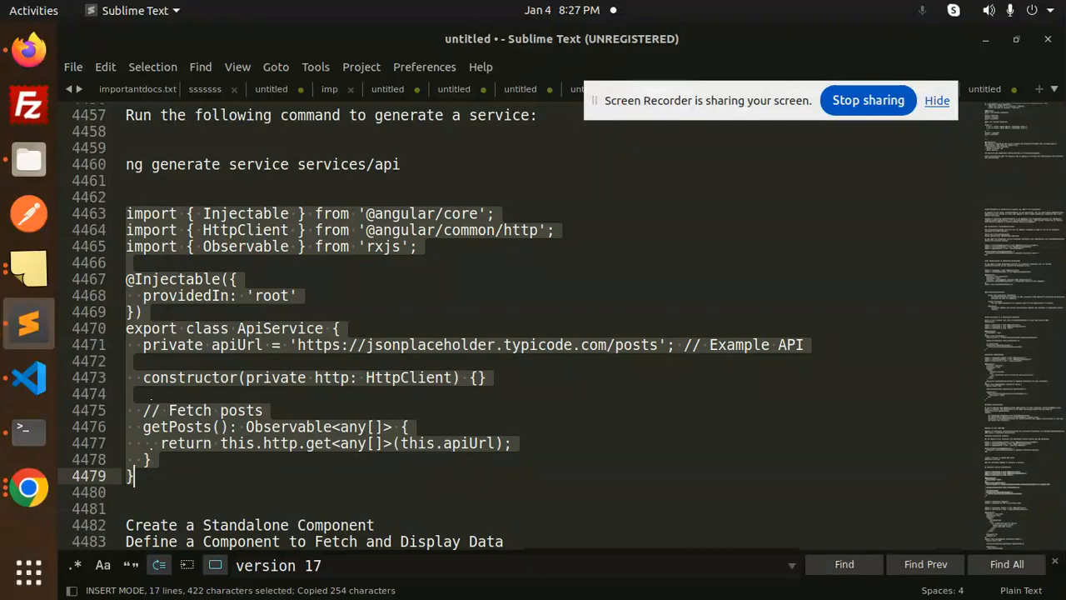
left_click(28, 377)
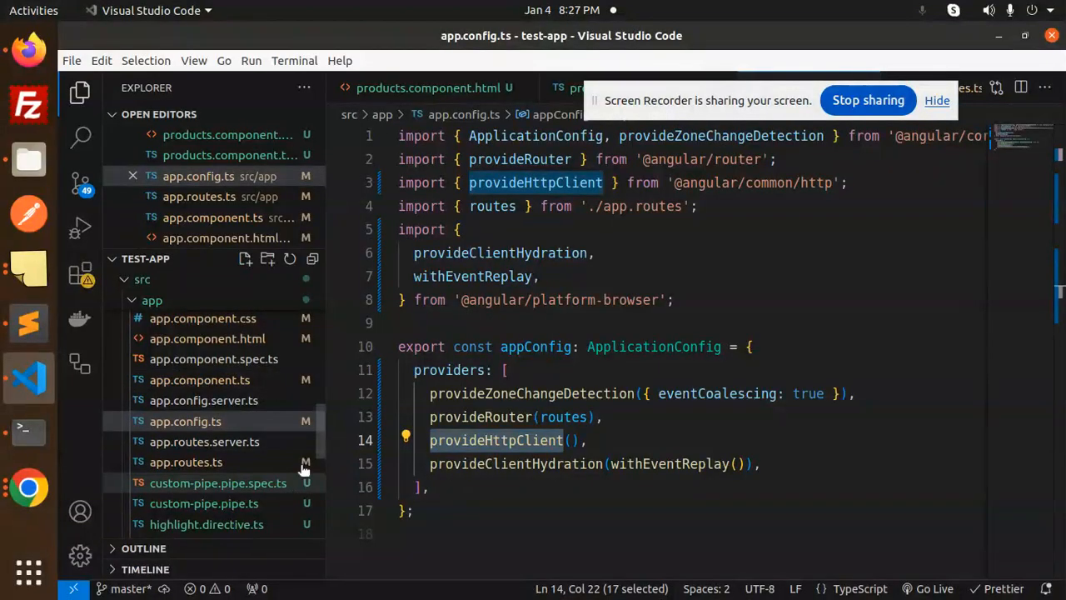
scroll("down", 3)
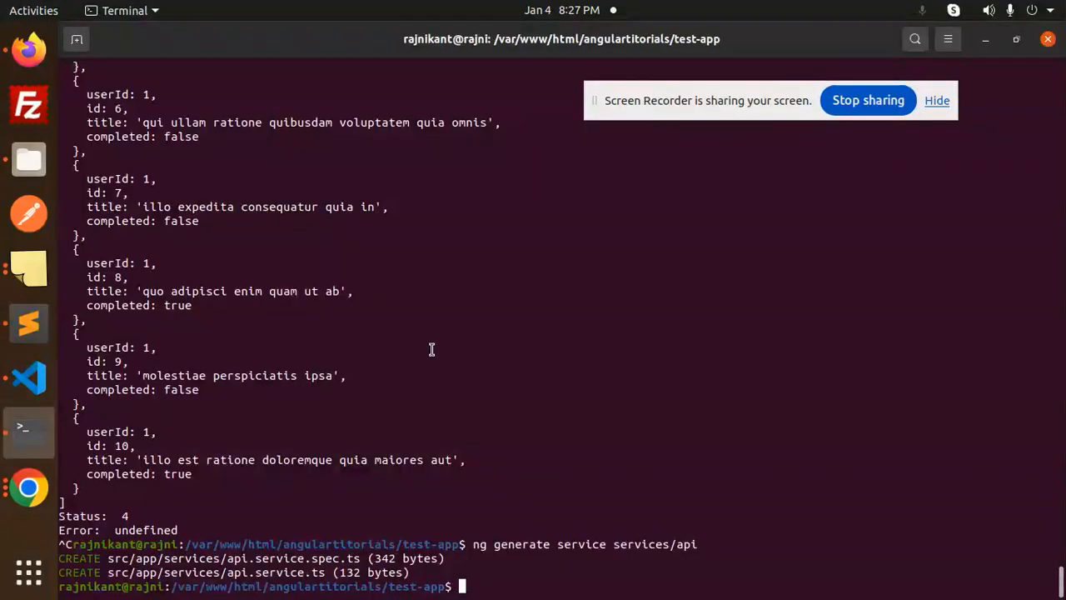
mouse_move(410, 409)
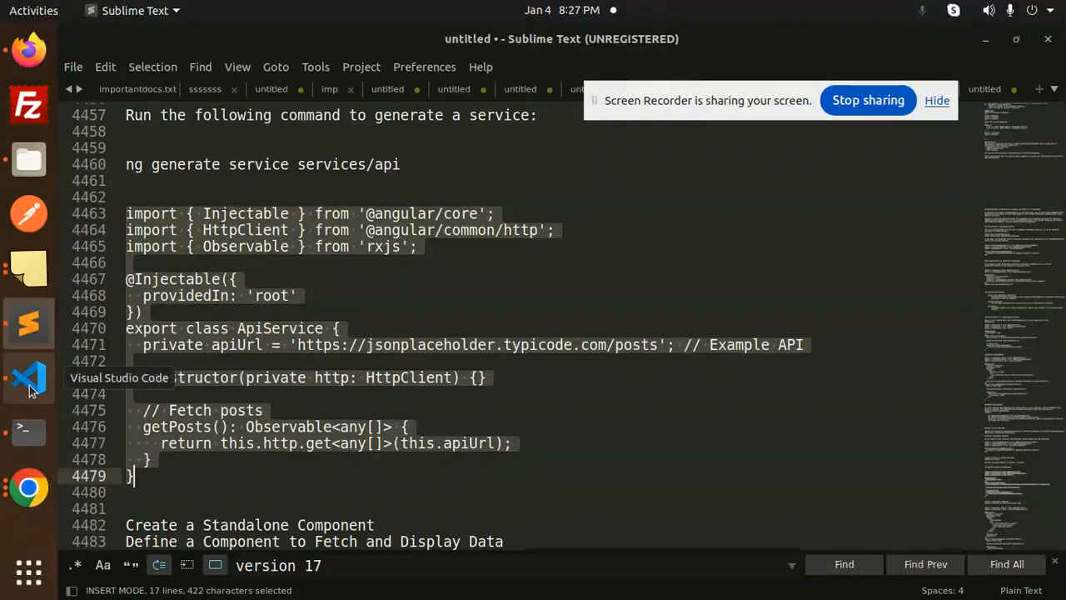
left_click(30, 377)
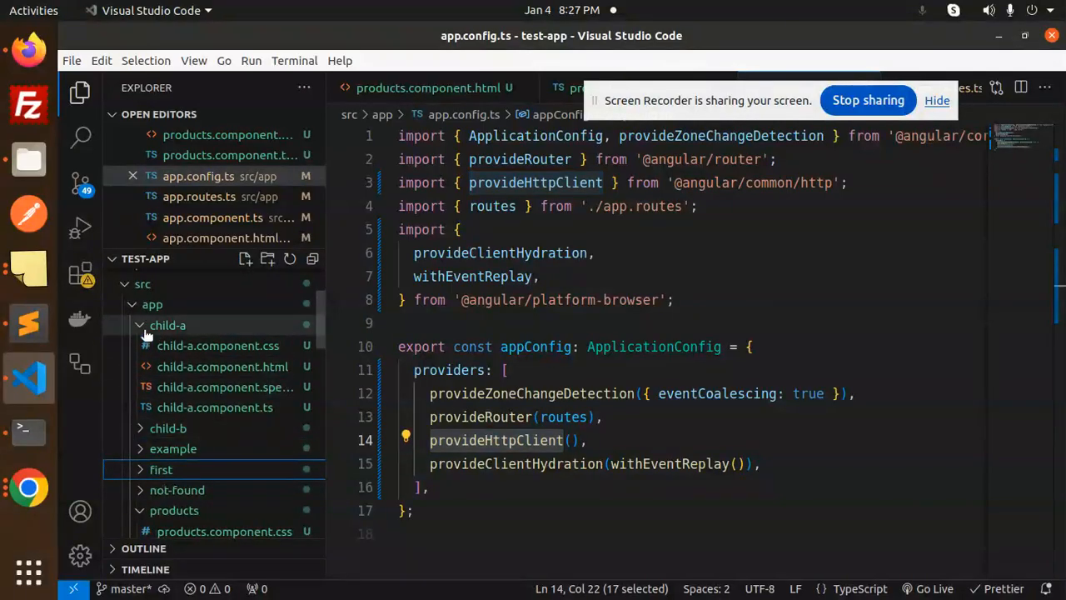
- Open src/app/services/api.service.ts and replace its contents with the copied ApiService code
left_click(167, 324)
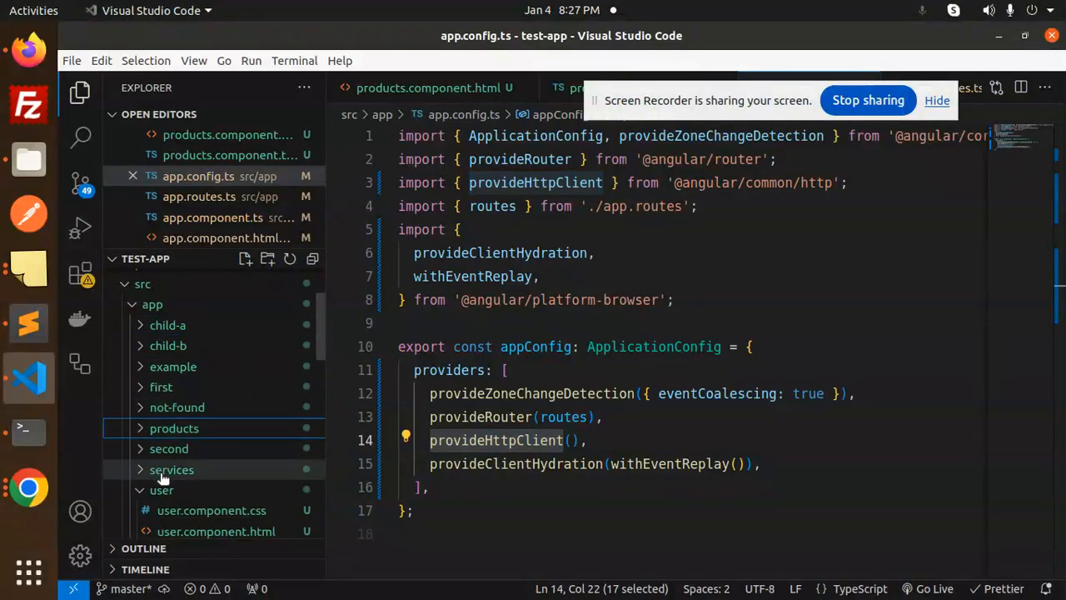
left_click(172, 470)
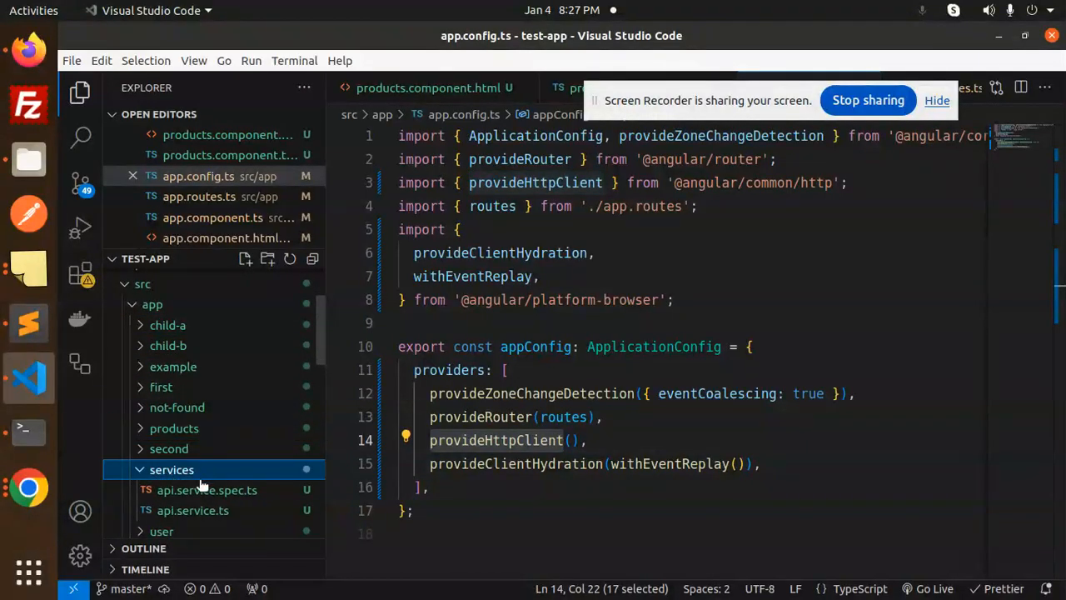
left_click(193, 510)
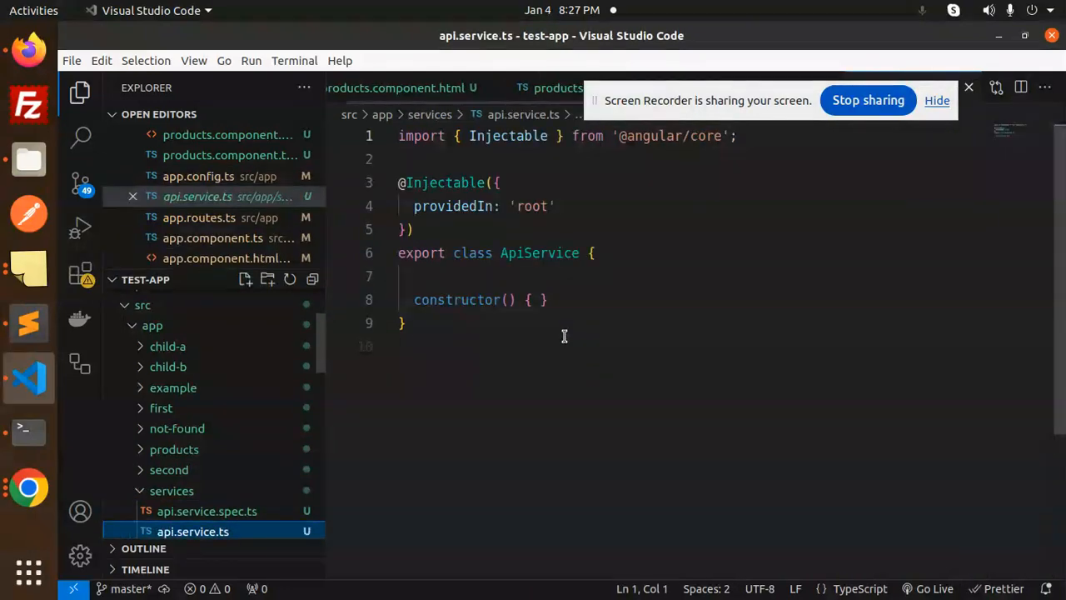
key("ctrl+a")
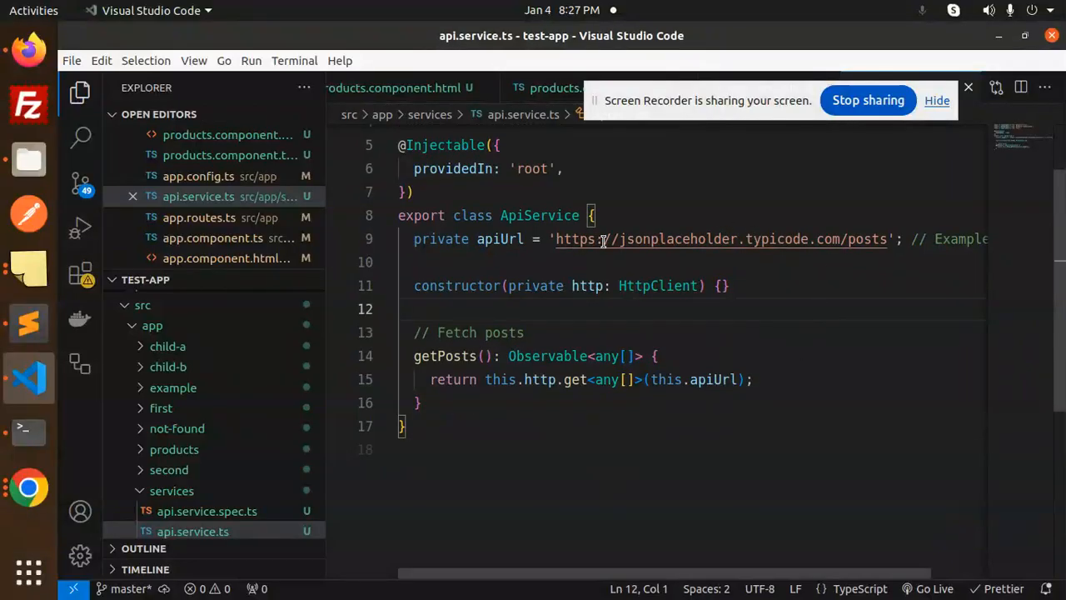
- Review the pasted apiUrl, HttpClient constructor and getPosts in api.service.ts
left_click(193, 60)
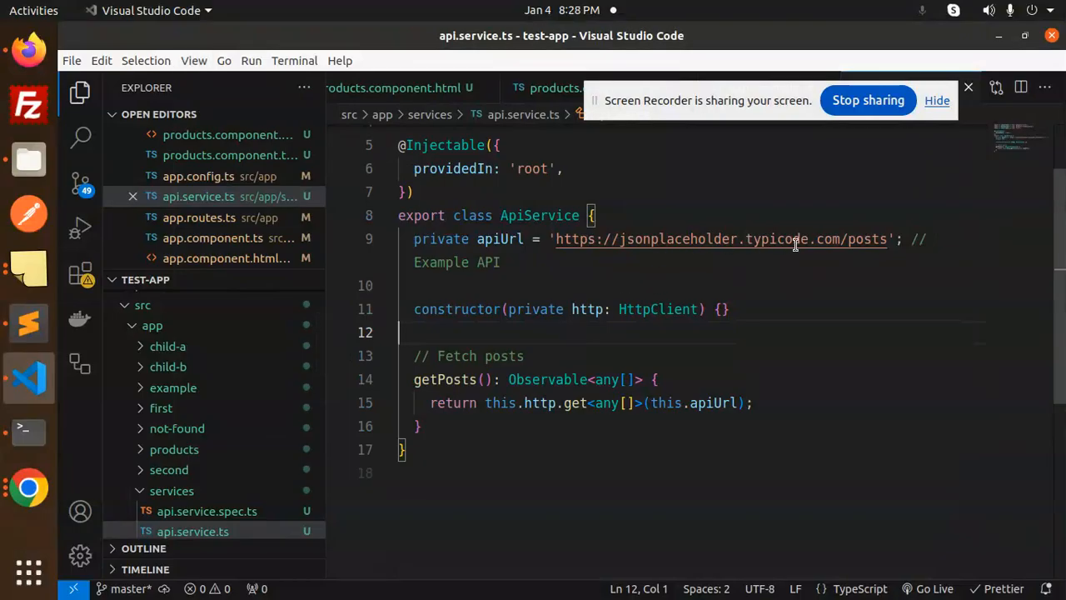
left_click(503, 262)
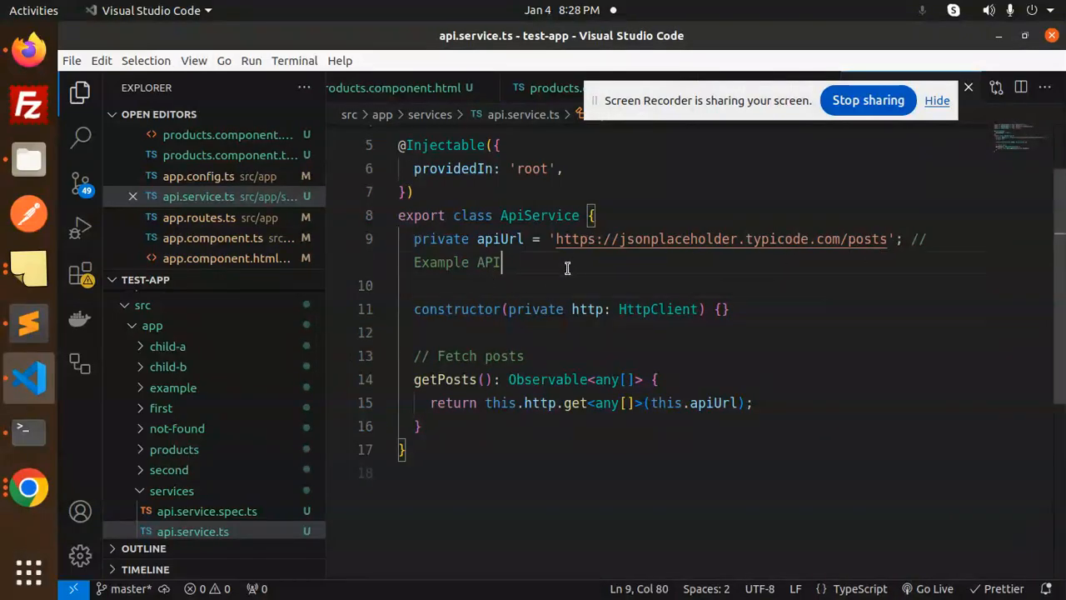
double_click(586, 308)
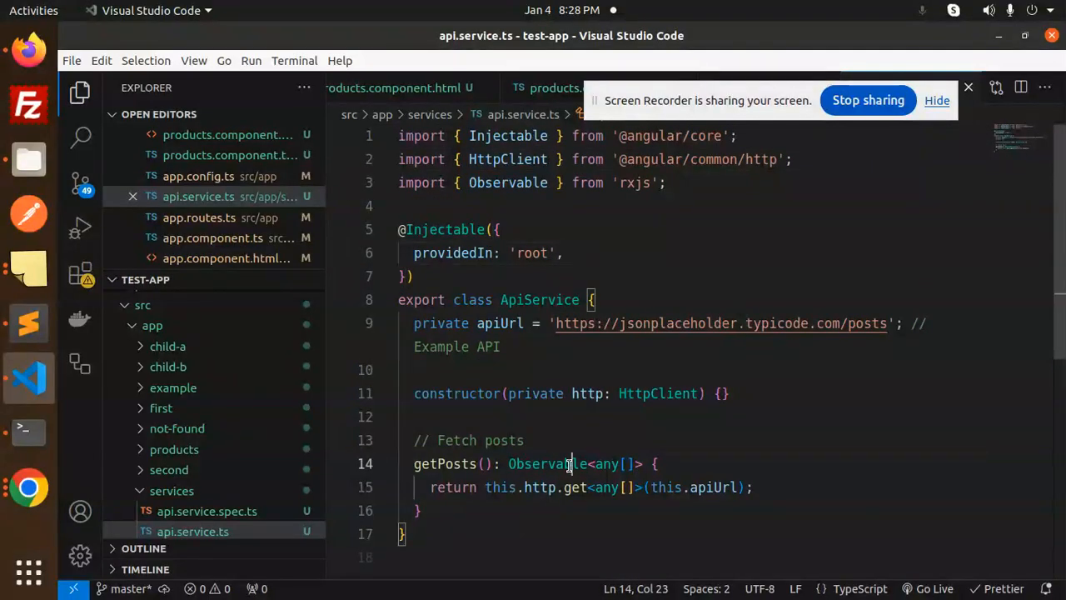
mouse_move(553, 463)
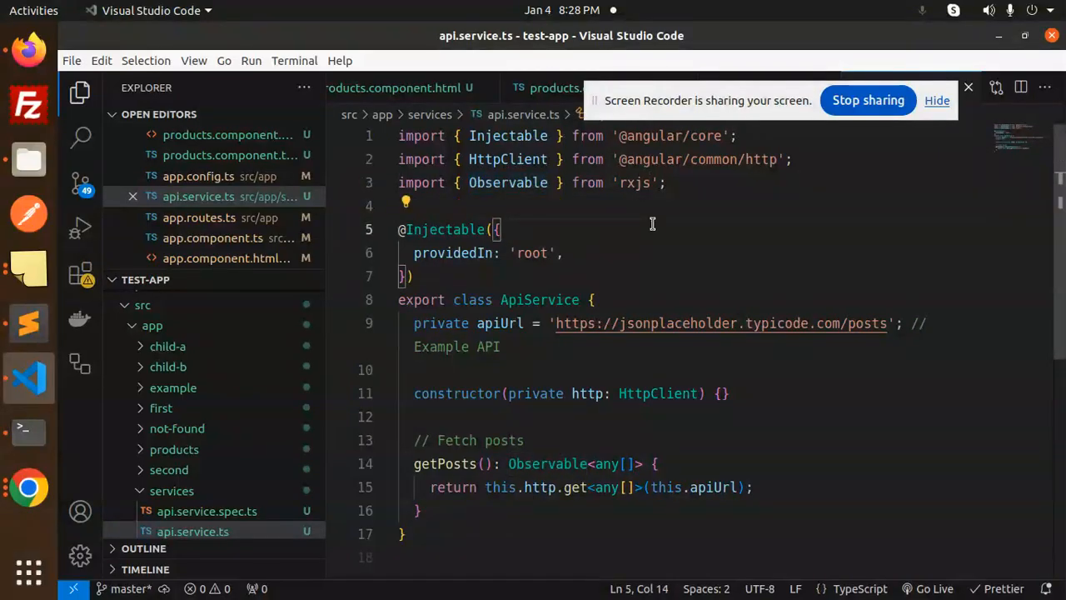
double_click(445, 463)
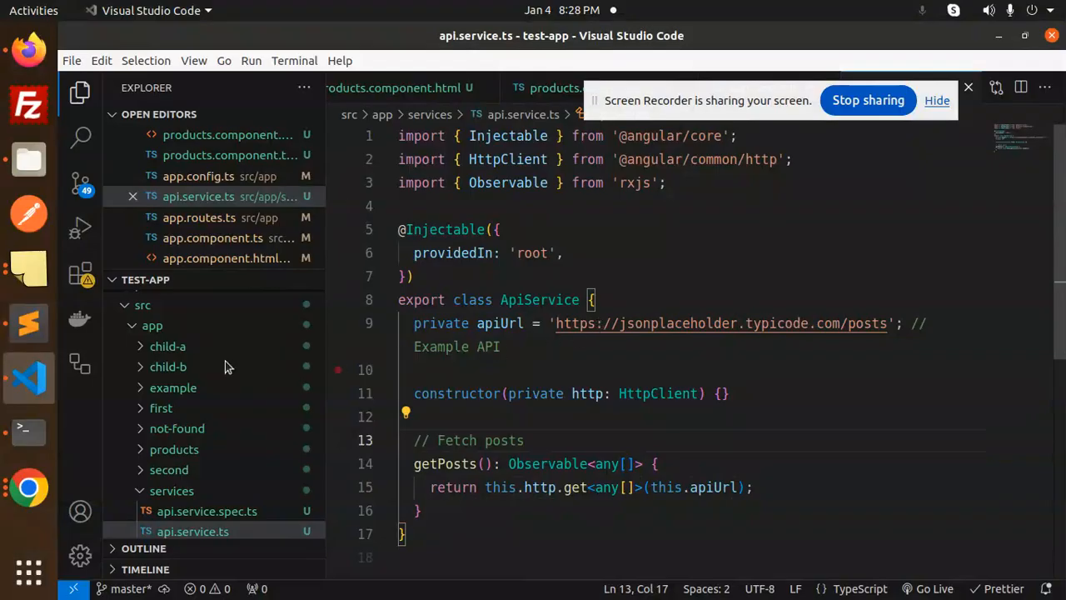
left_click_drag(413, 323, 931, 323)
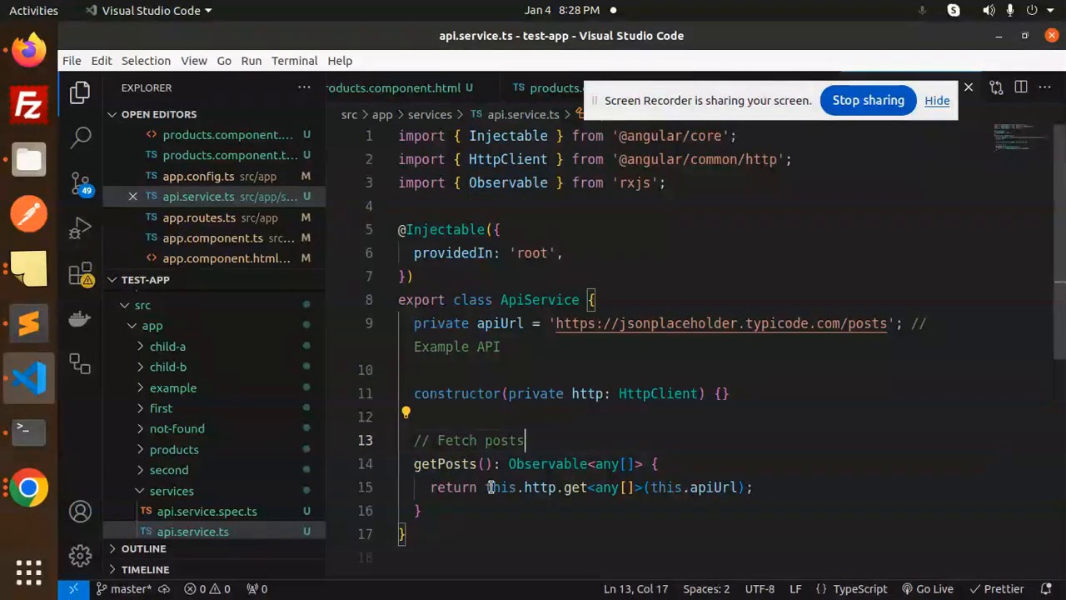
double_click(540, 486)
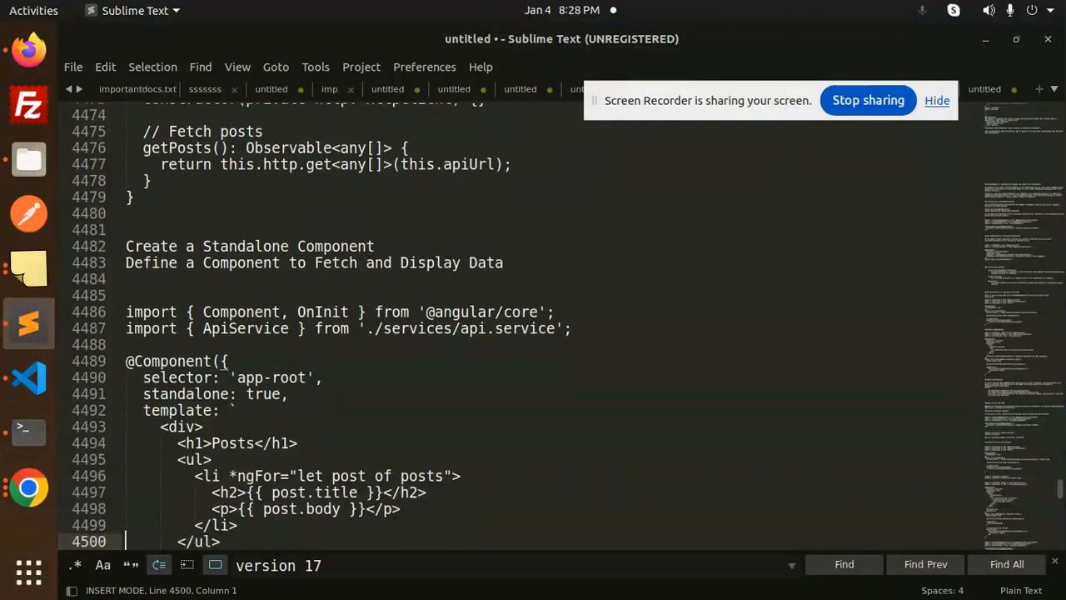
- Copy the Posts list div template from the standalone component example into products.component.html
scroll("down", 3)
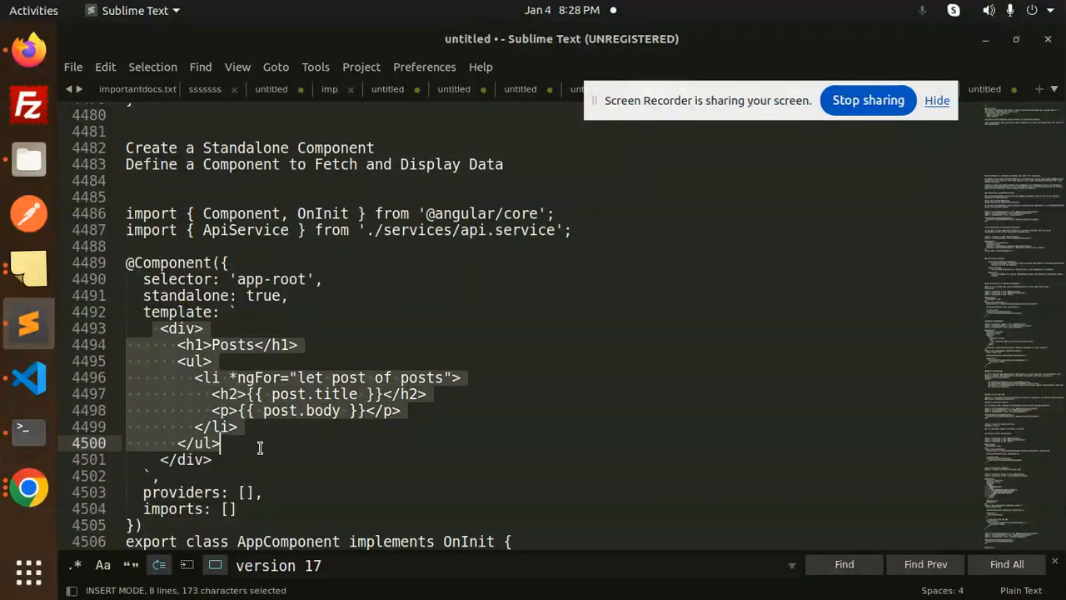
left_click(28, 380)
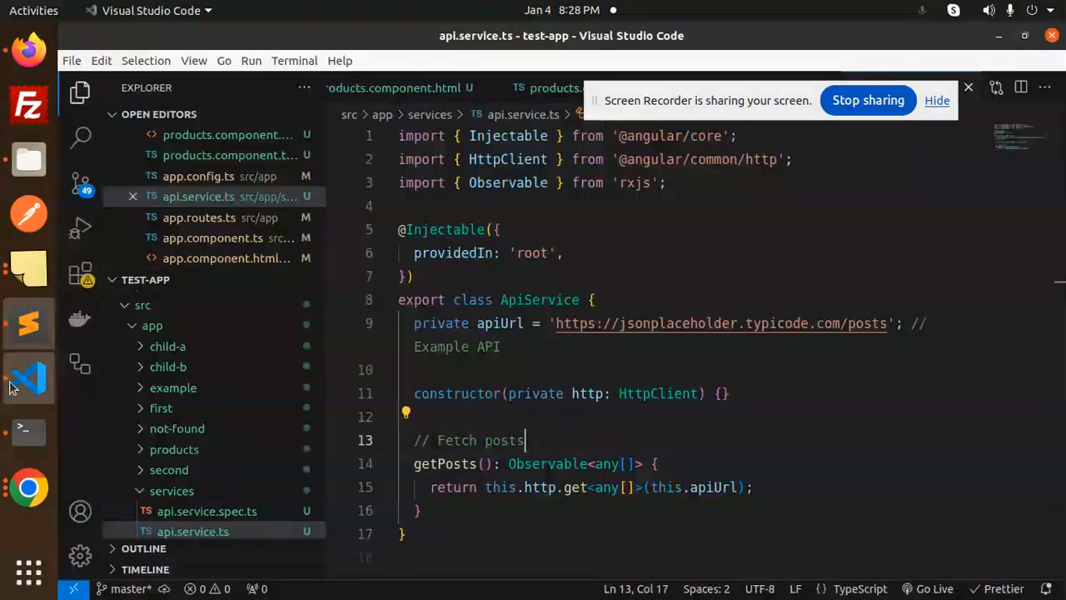
left_click(563, 253)
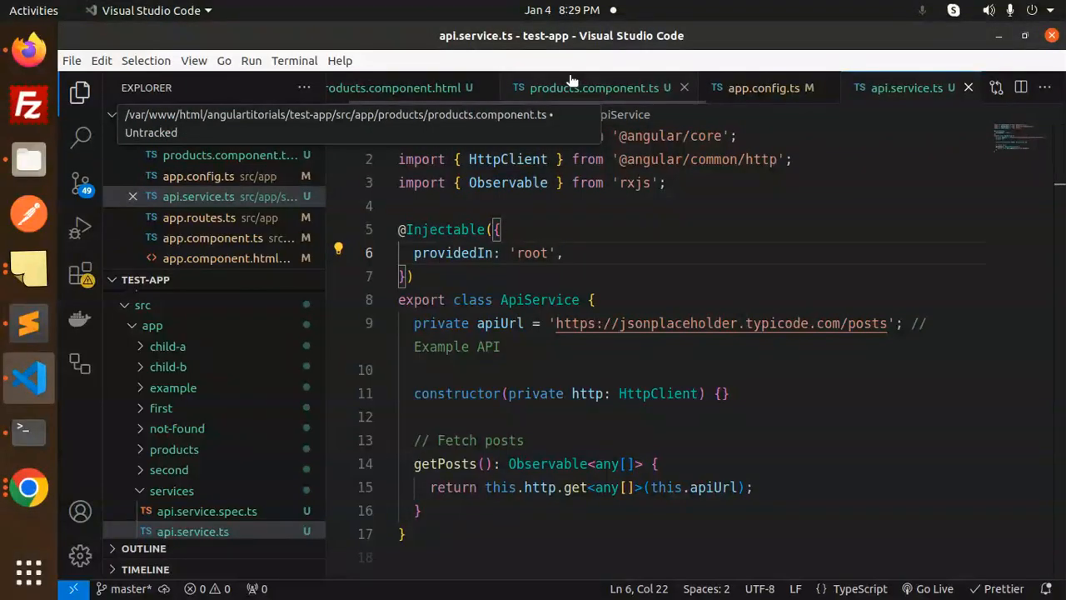
left_click(597, 86)
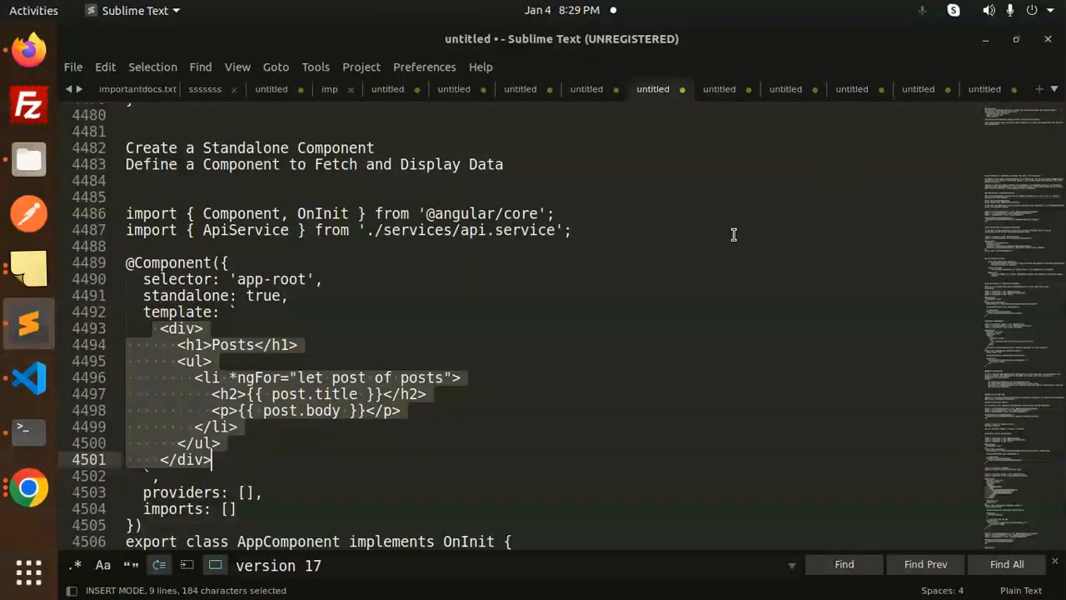
left_click(200, 376)
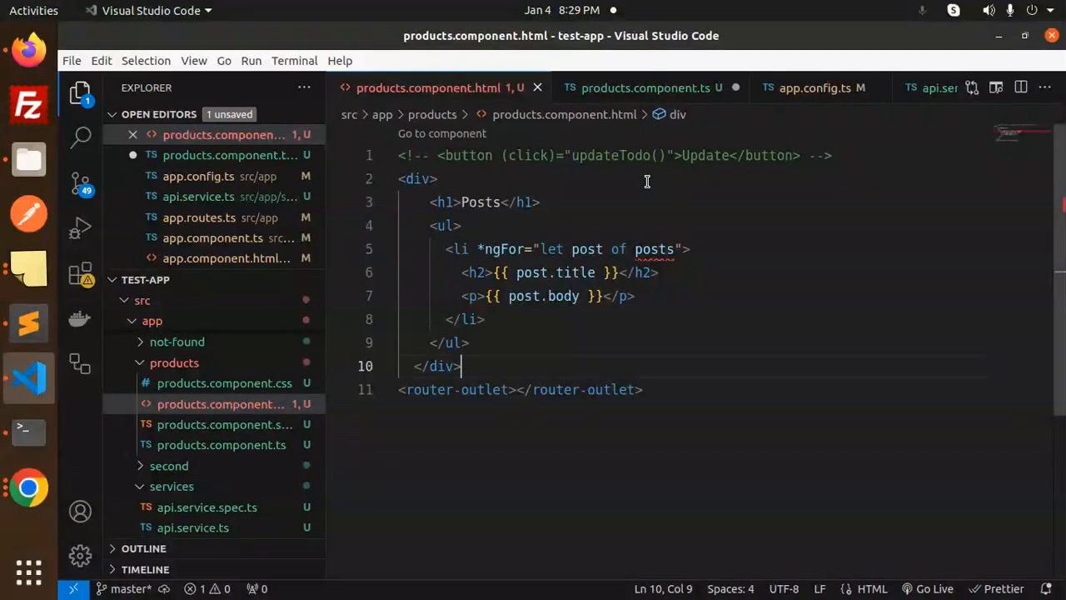
- Attempt to fix the ApiService import path in products.component.ts, then clear the broken line
left_click(648, 87)
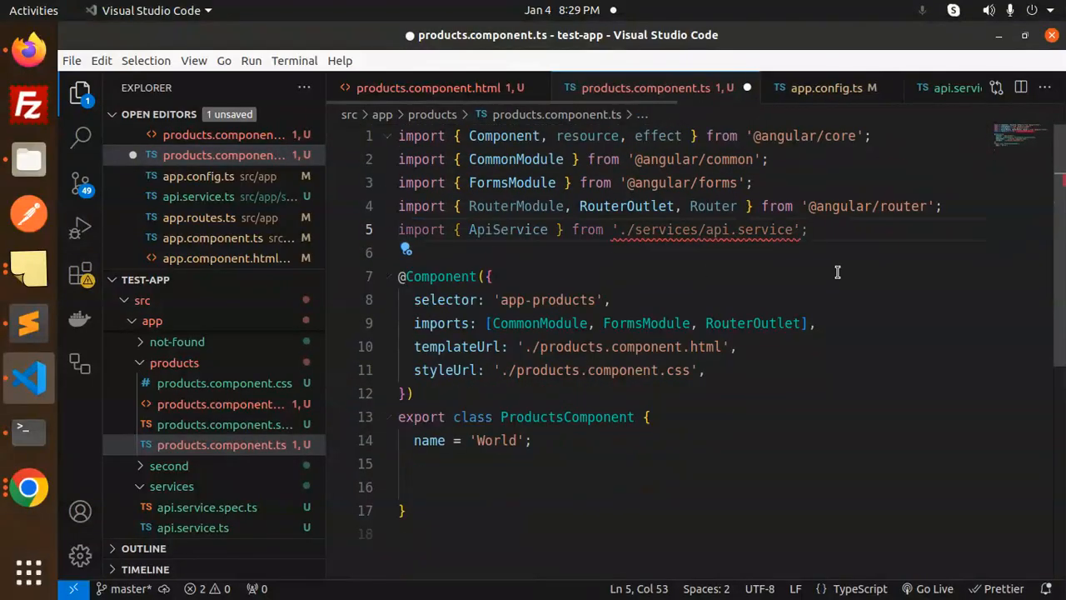
left_click(637, 229)
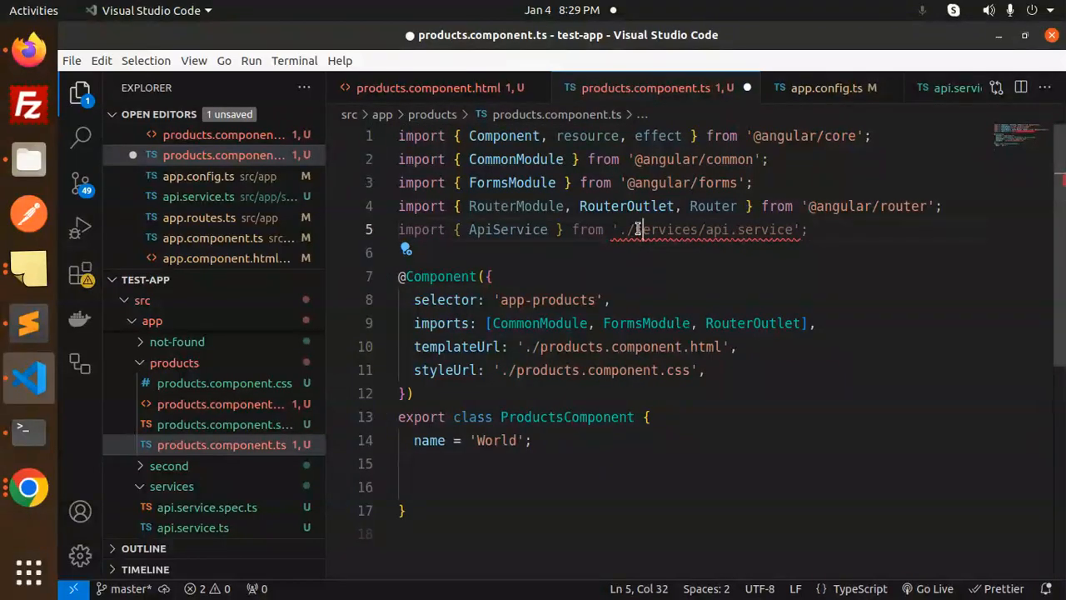
key("Delete")
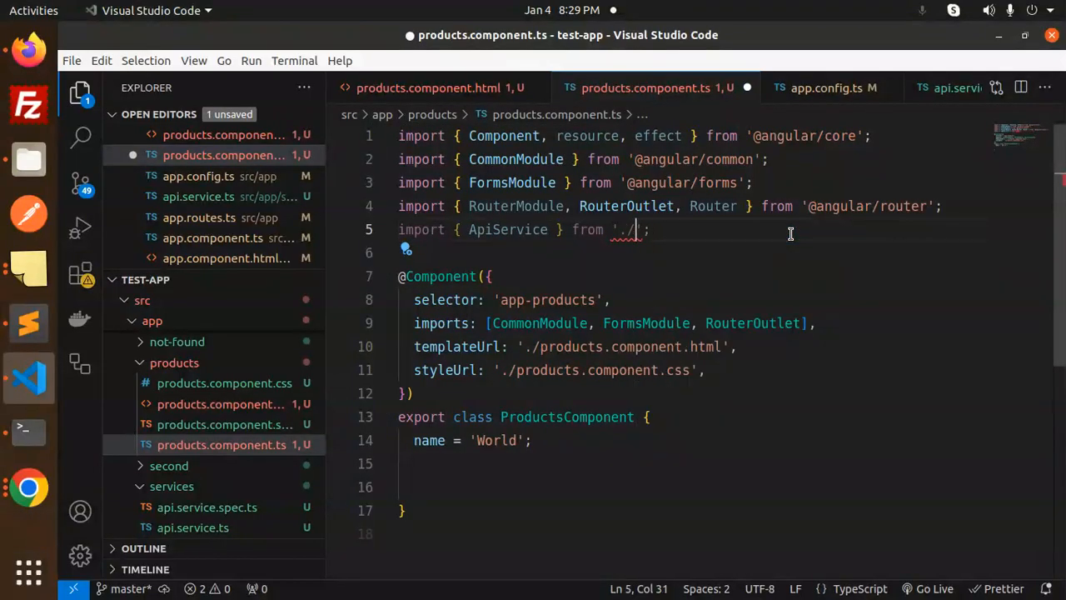
type("/")
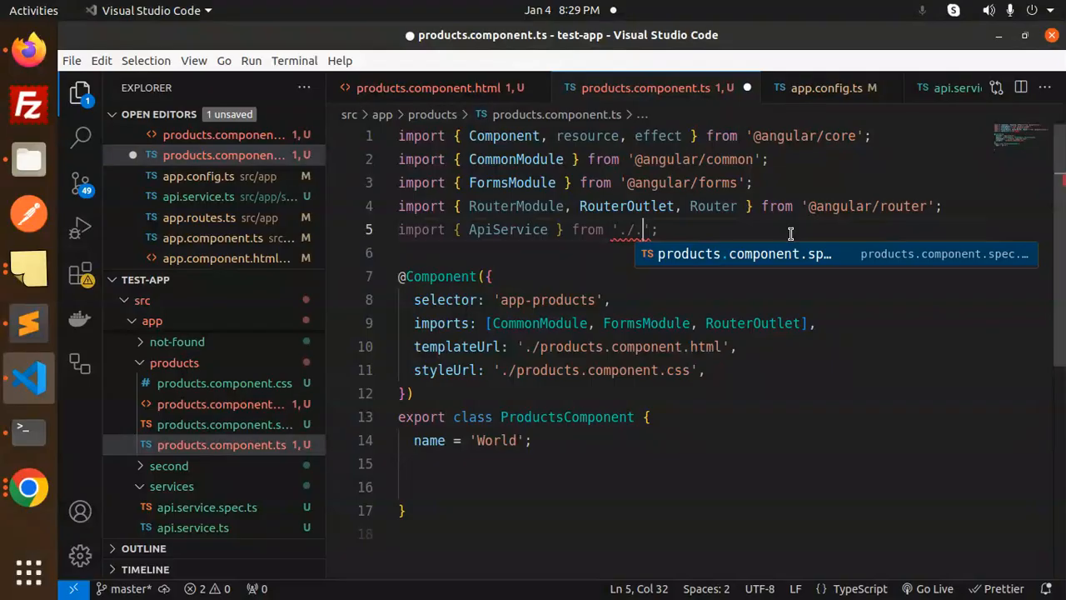
key("Backspace")
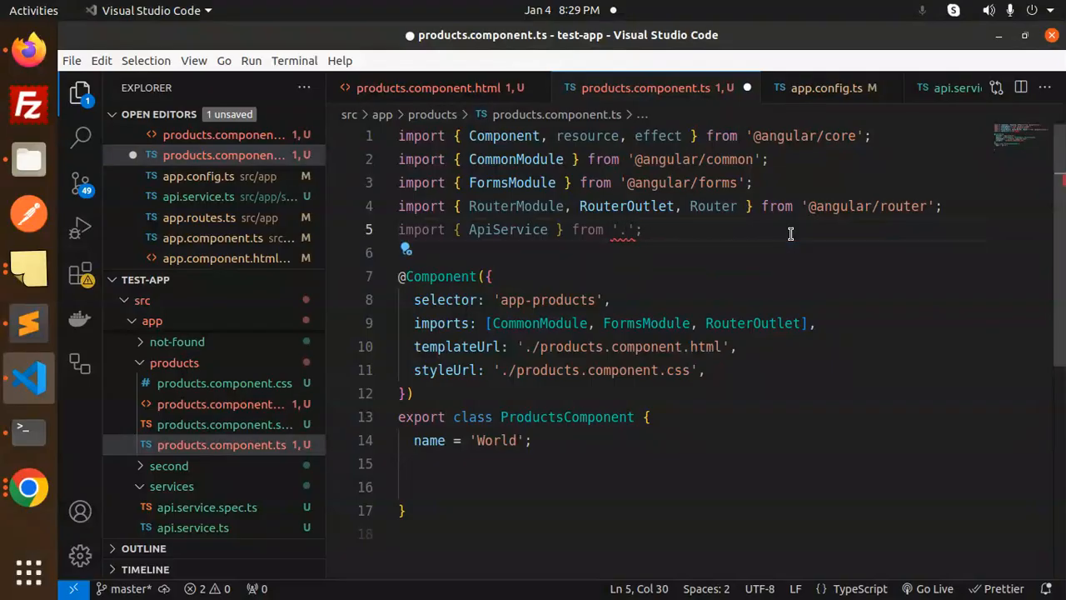
type("./")
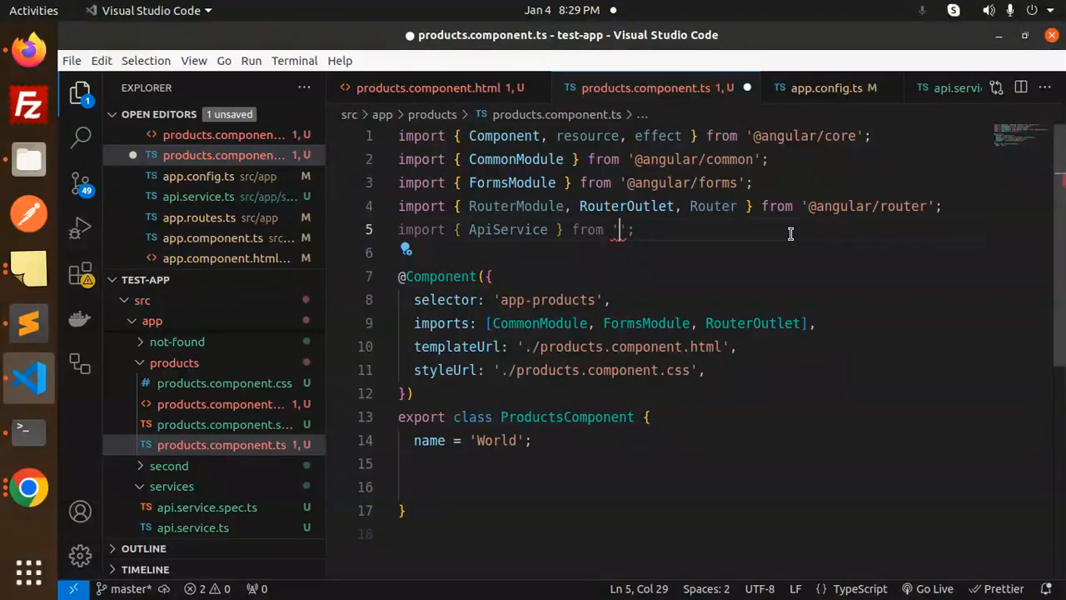
type("./")
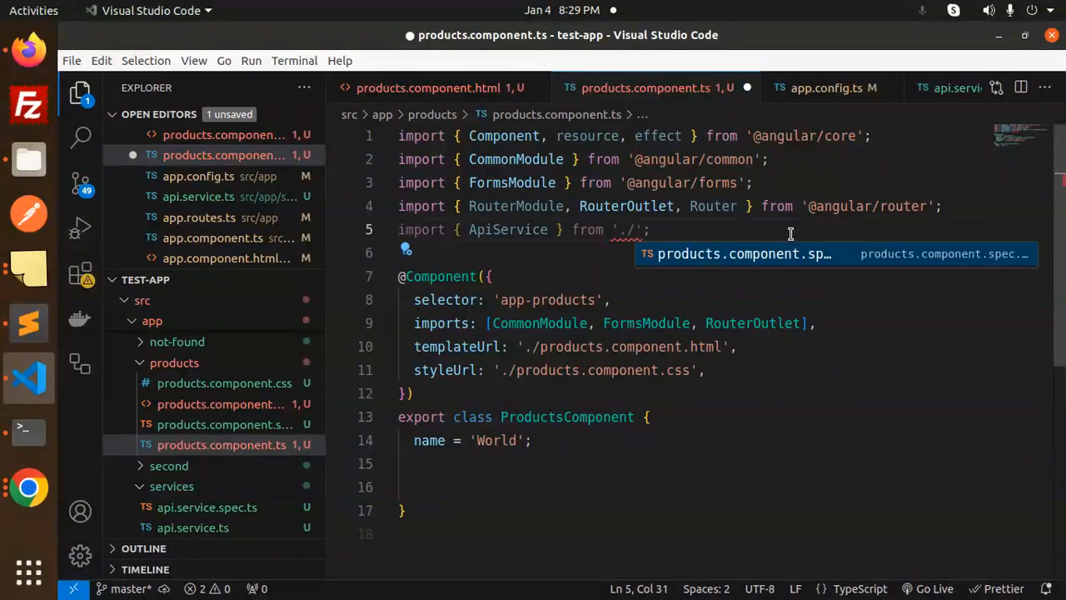
key("BackSpace")
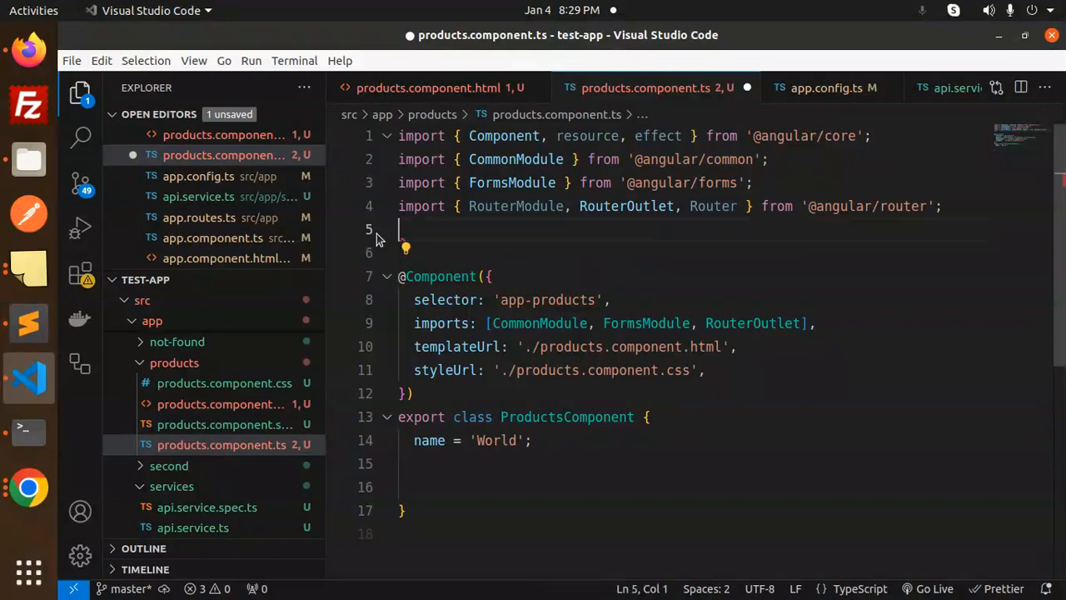
- Retype the import so ApiService comes from '../services/api.service'
type("impoert")
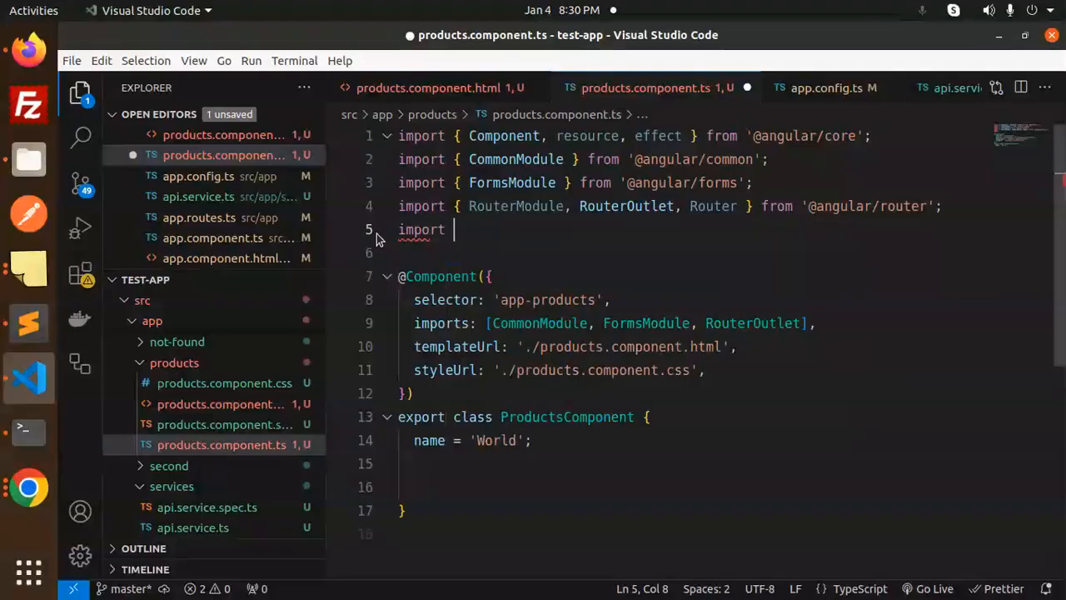
type("api.service';")
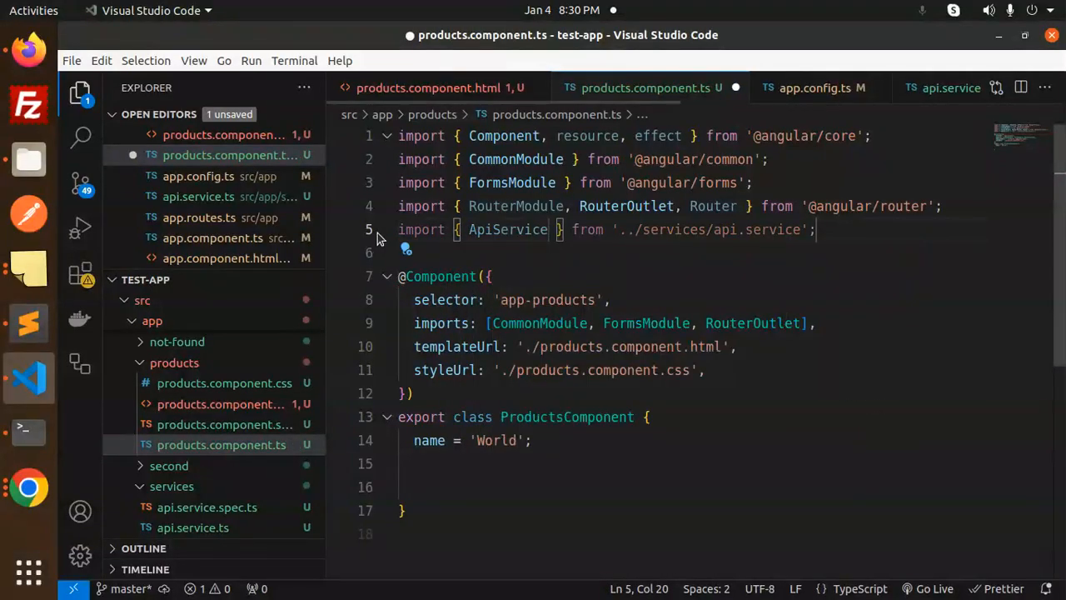
double_click(507, 230)
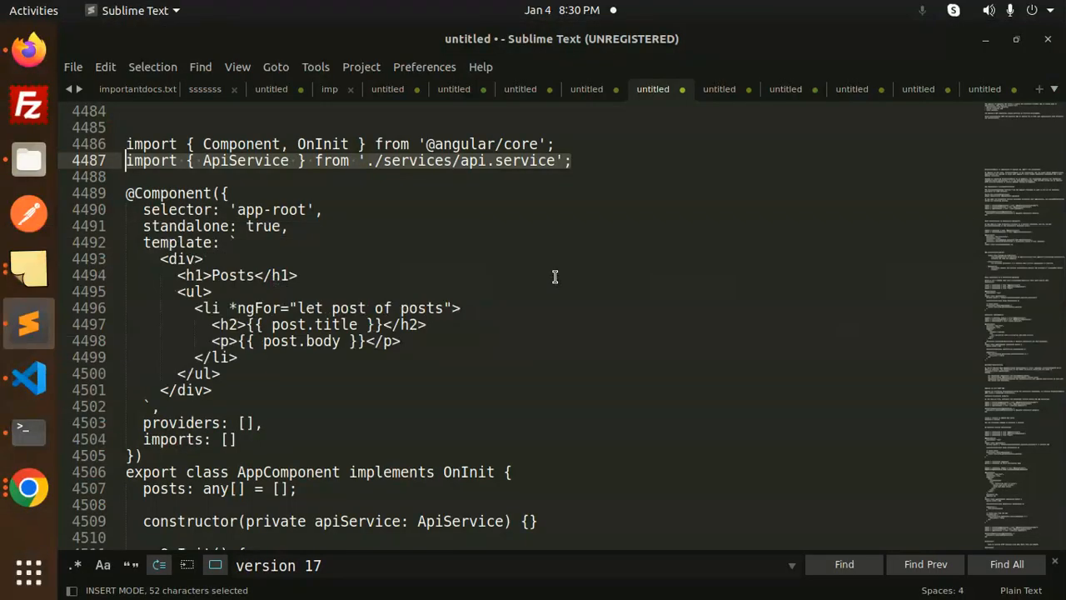
- Copy the AppComponent class body (posts, constructor, ngOnInit, fetchPosts) from the notes and return to VS Code
left_click(365, 323)
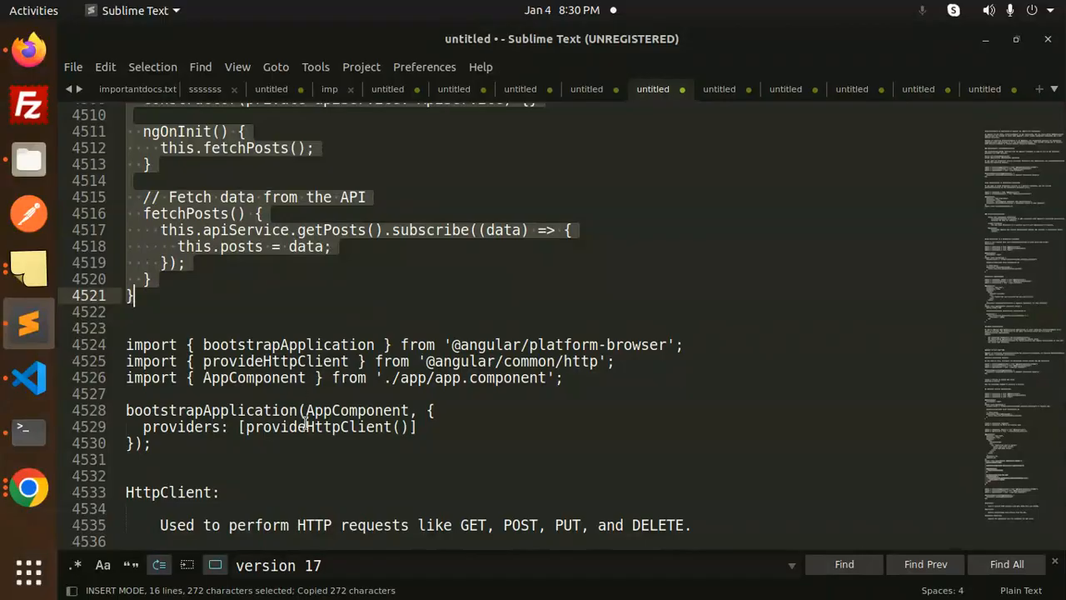
left_click(30, 376)
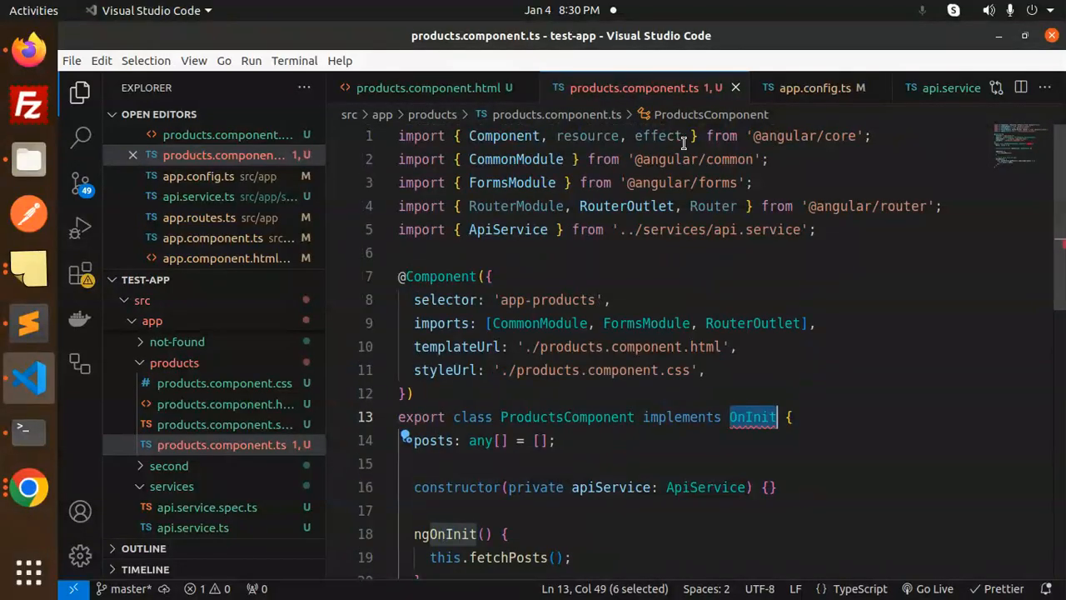
type(",OnInit")
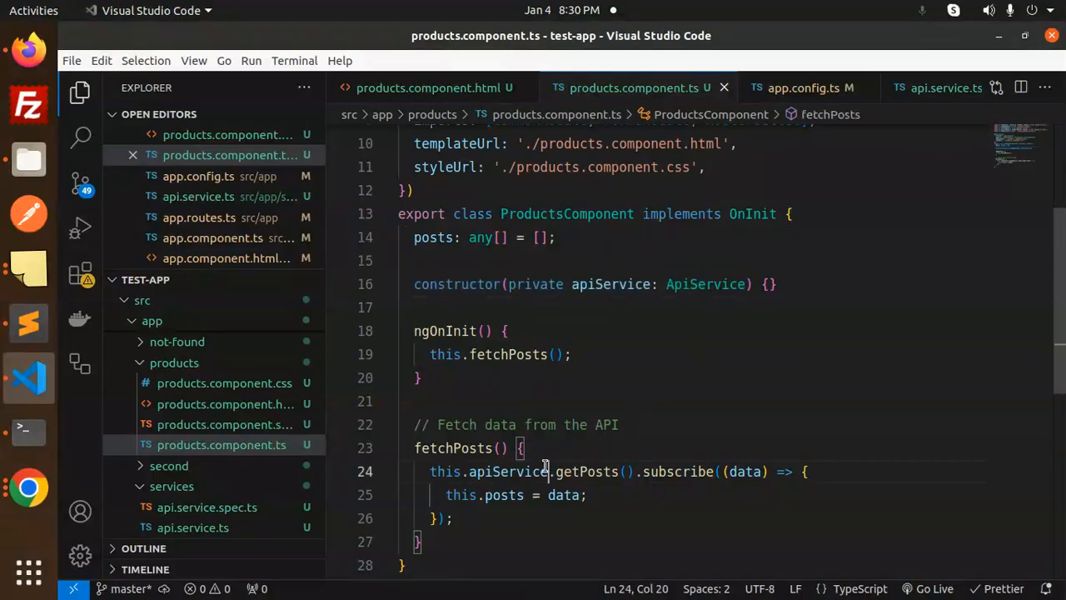
double_click(510, 471)
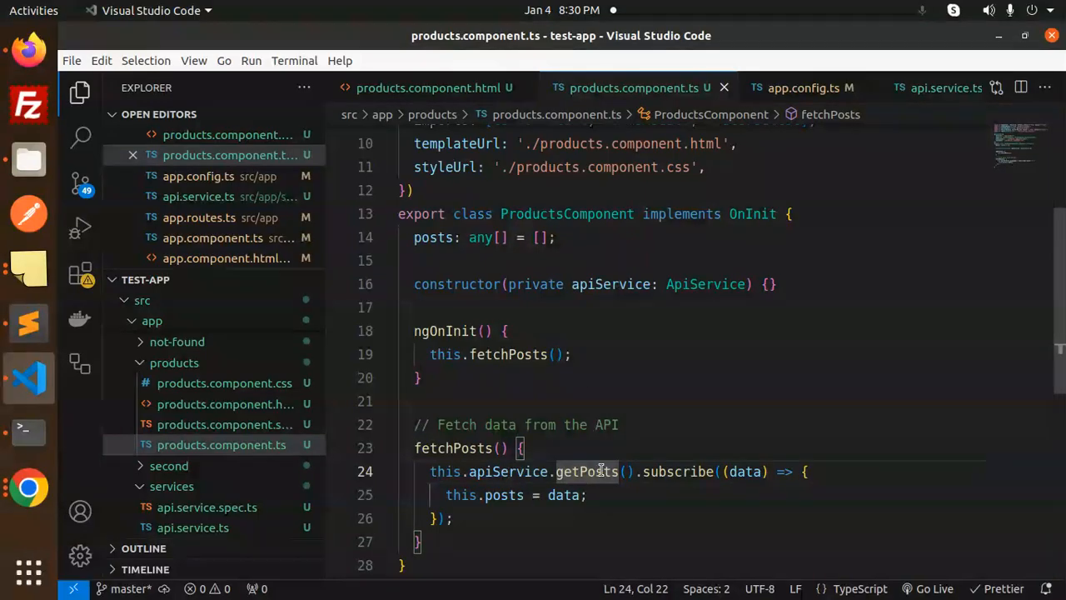
double_click(677, 472)
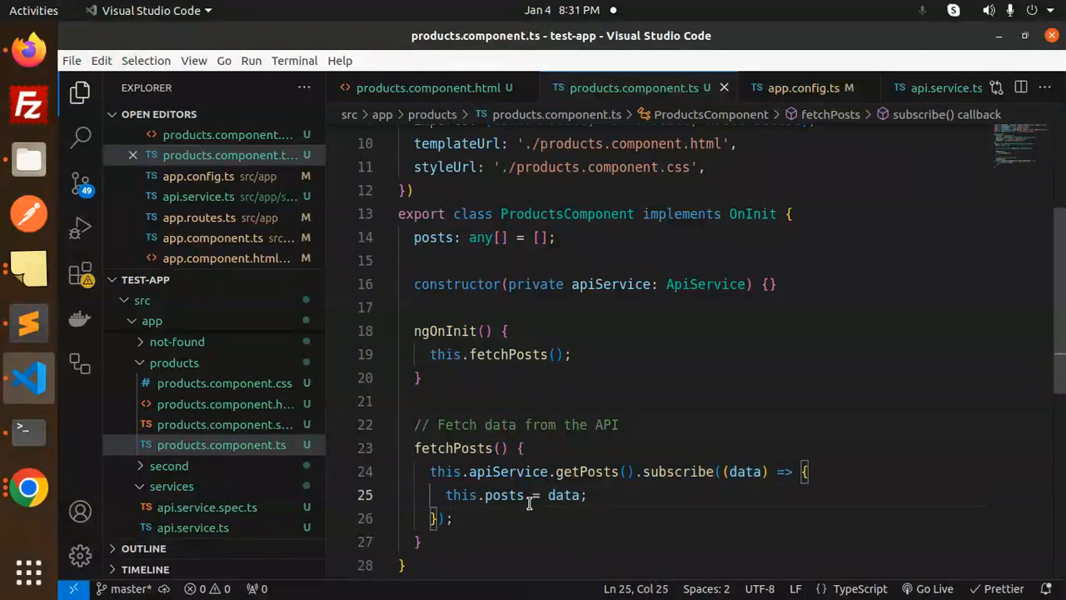
left_click(503, 260)
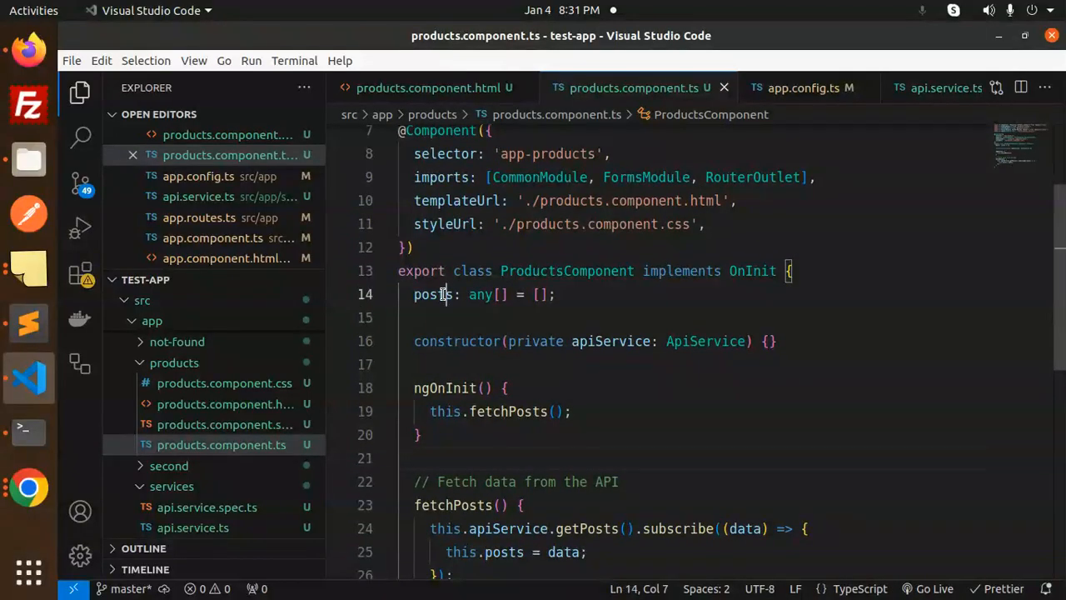
double_click(433, 293)
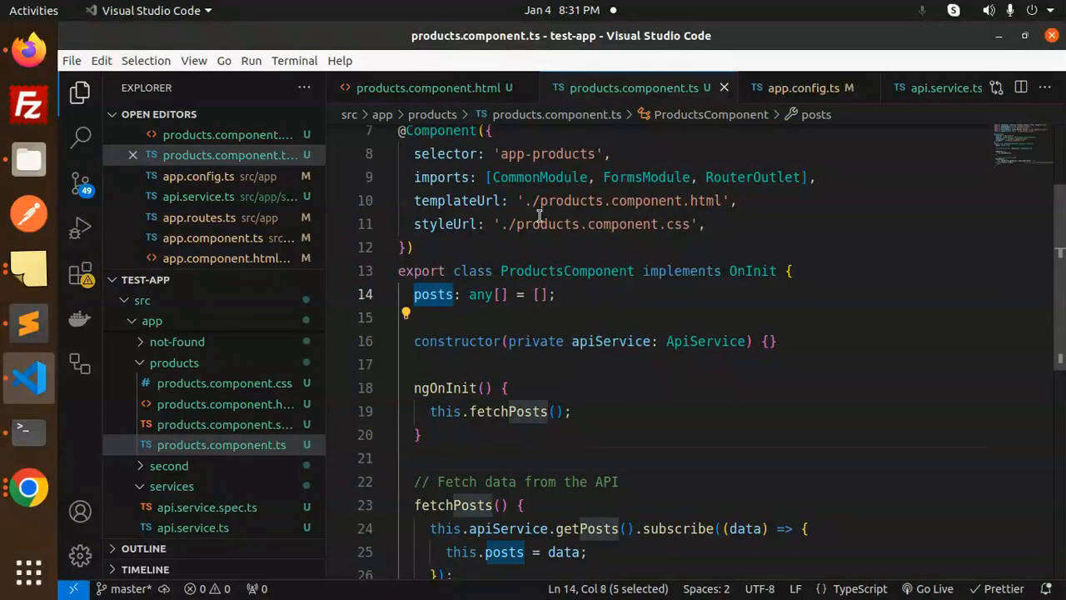
left_click(430, 87)
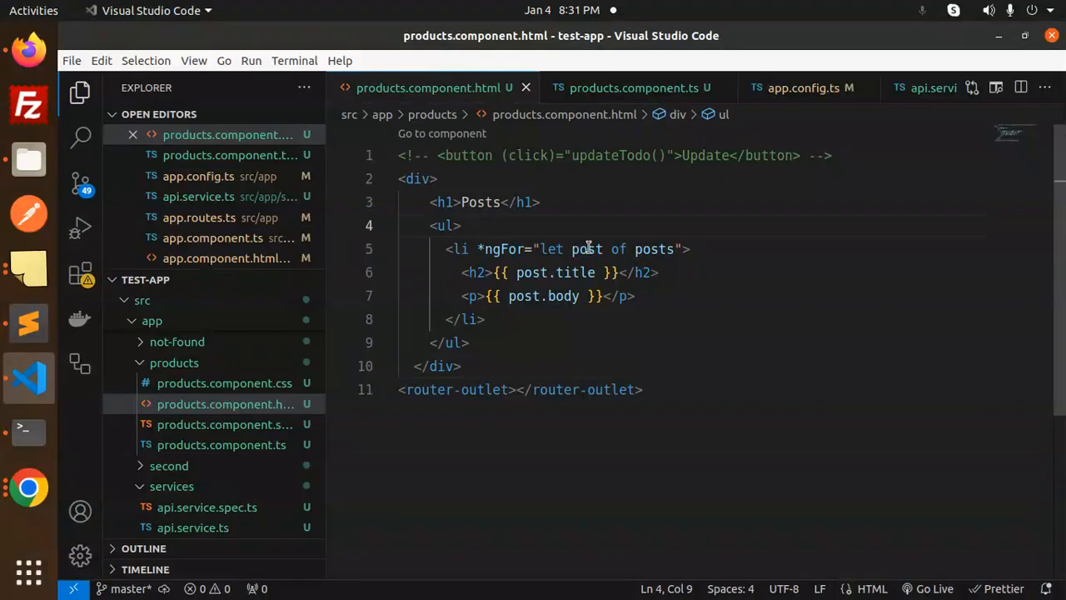
- Check the posts loop in products.component.html, then bring up the terminal
double_click(575, 273)
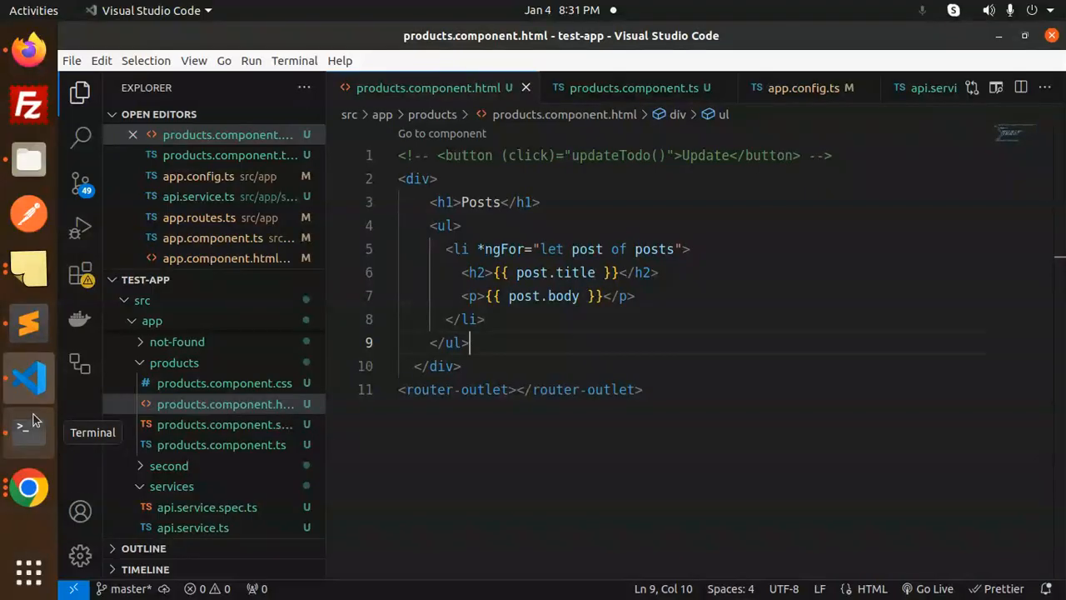
left_click(29, 426)
type("ng s")
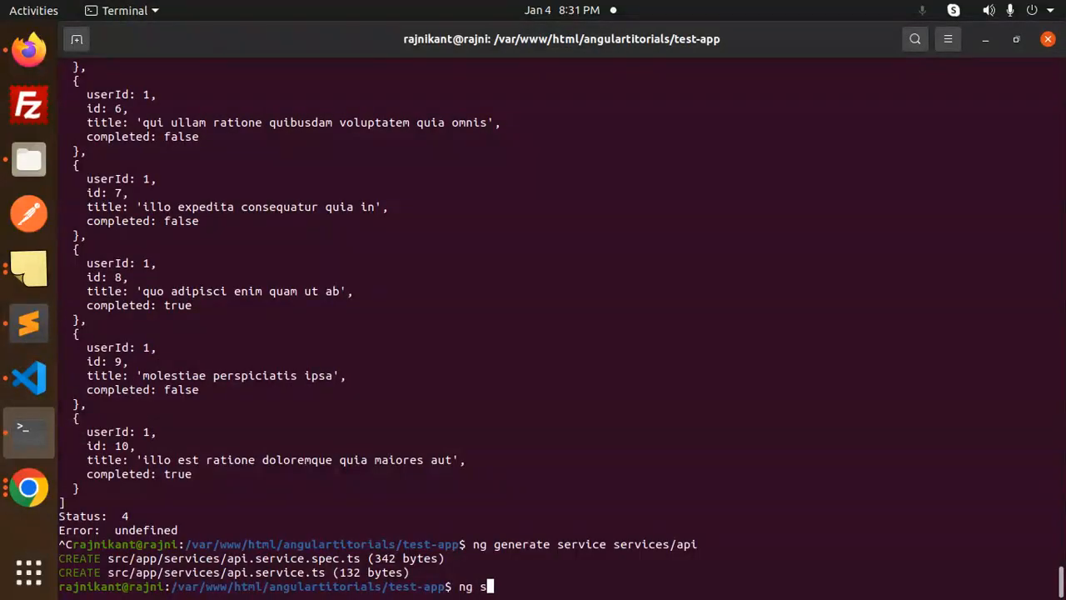
- Run ng serve and confirm localhost:4200/products in Firefox lists the fetched post titles and bodies
type("erve")
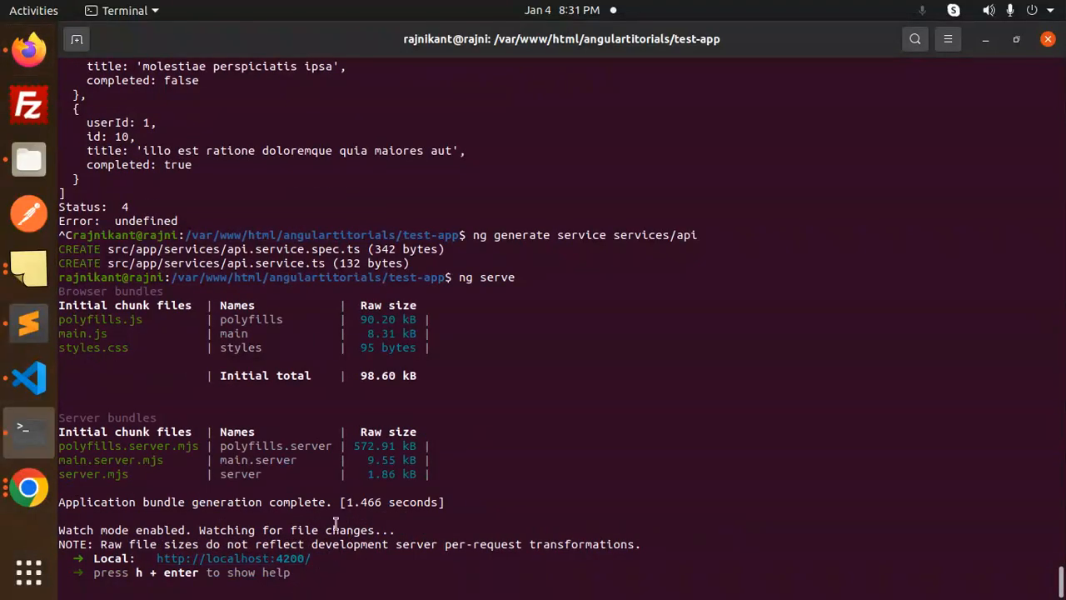
right_click(337, 359)
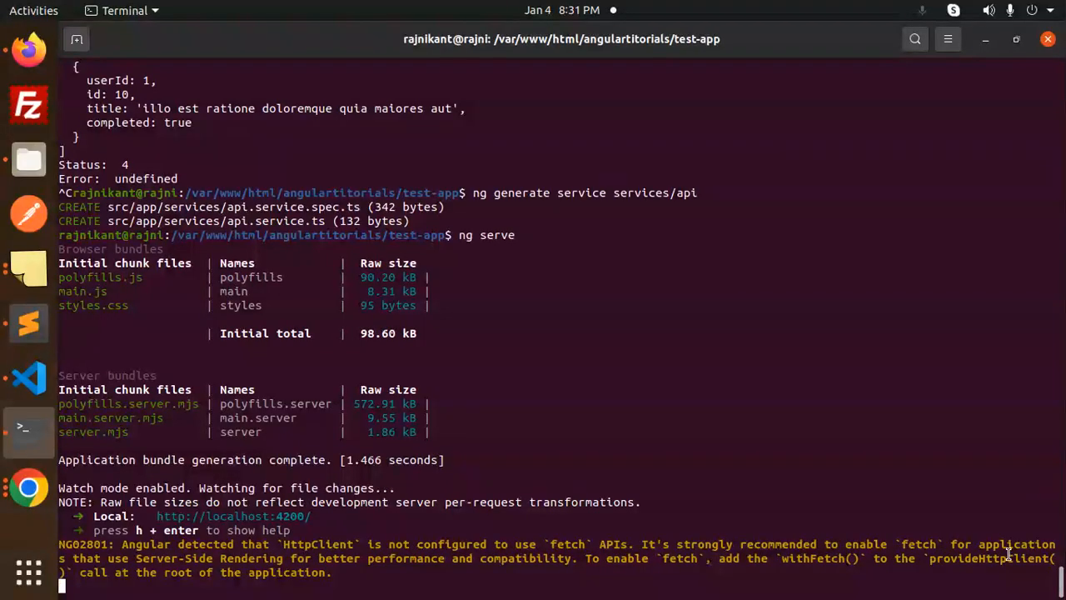
mouse_move(200, 563)
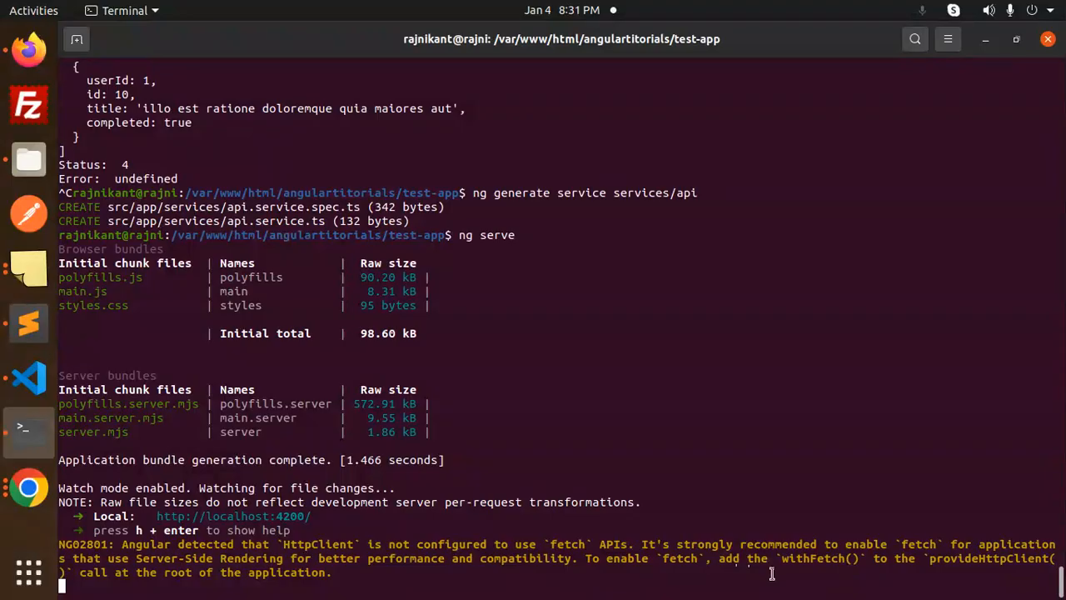
mouse_move(980, 570)
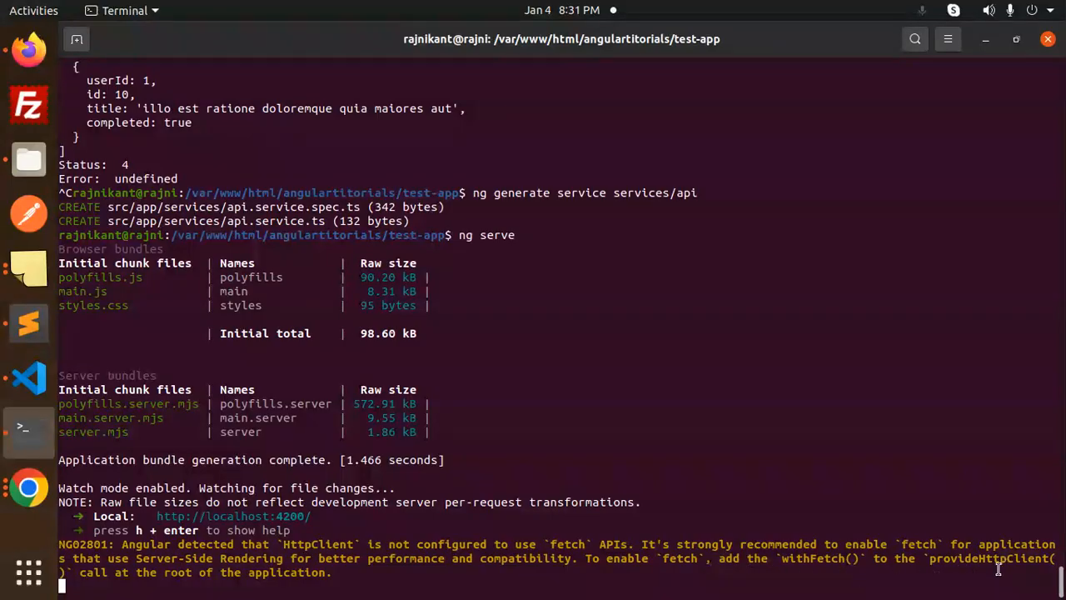
right_click(242, 520)
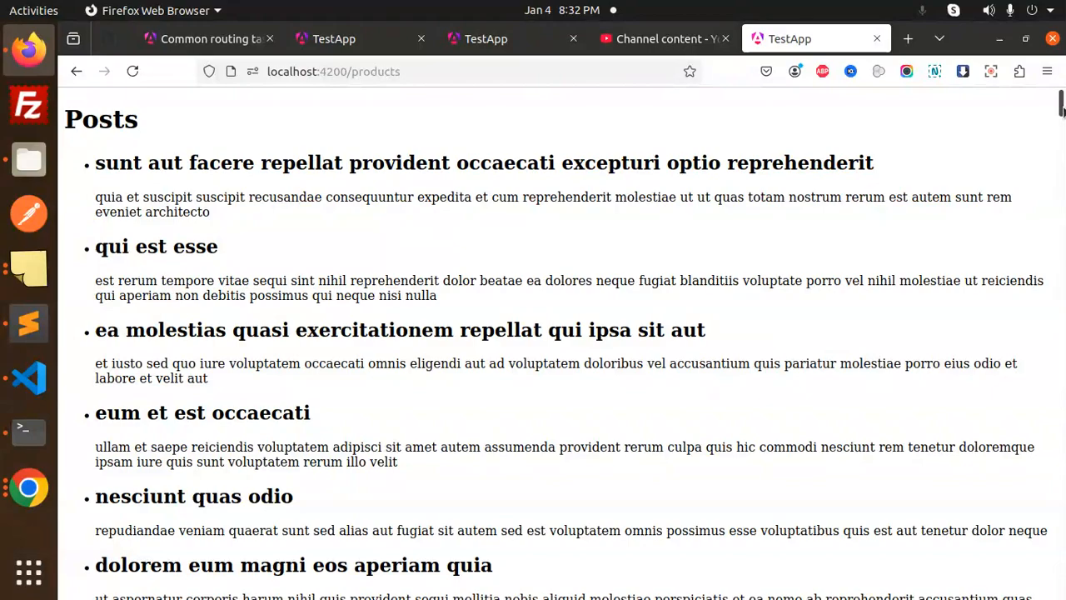
scroll("down", 3)
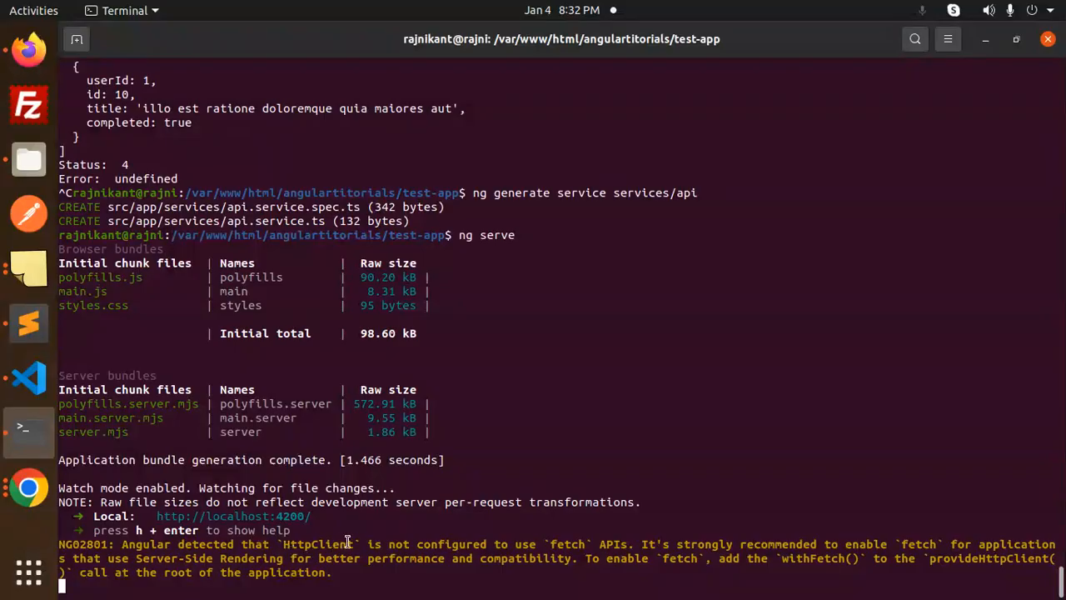
mouse_move(260, 556)
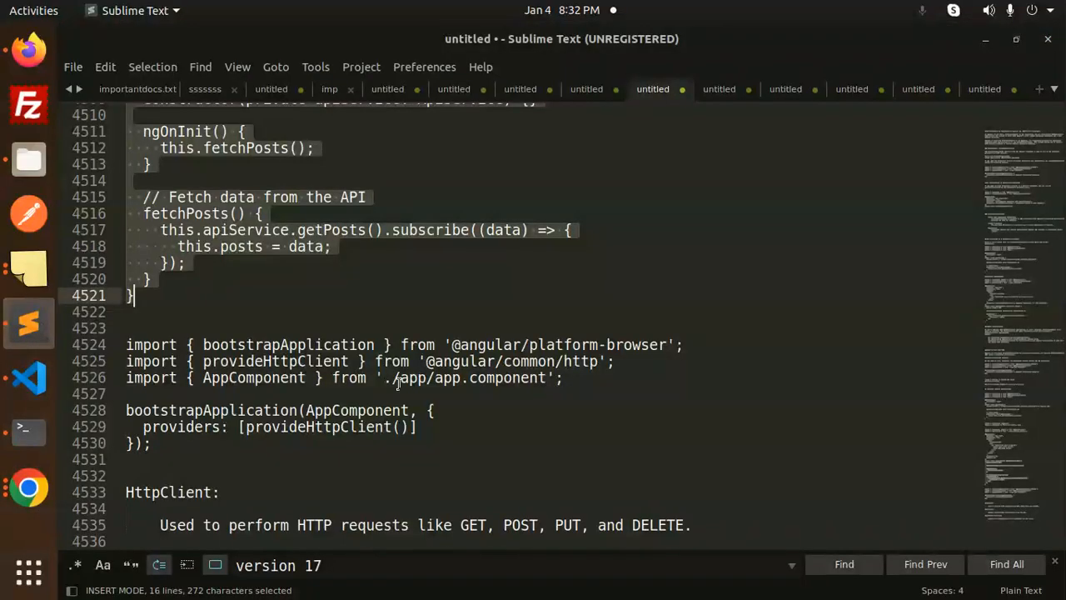
left_click(287, 460)
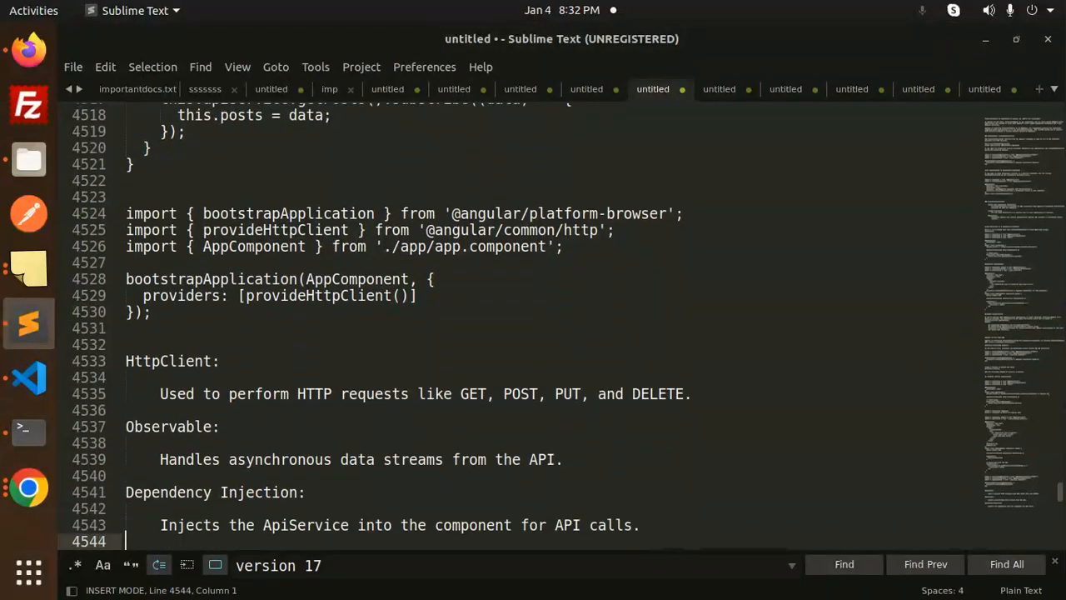
mouse_move(250, 408)
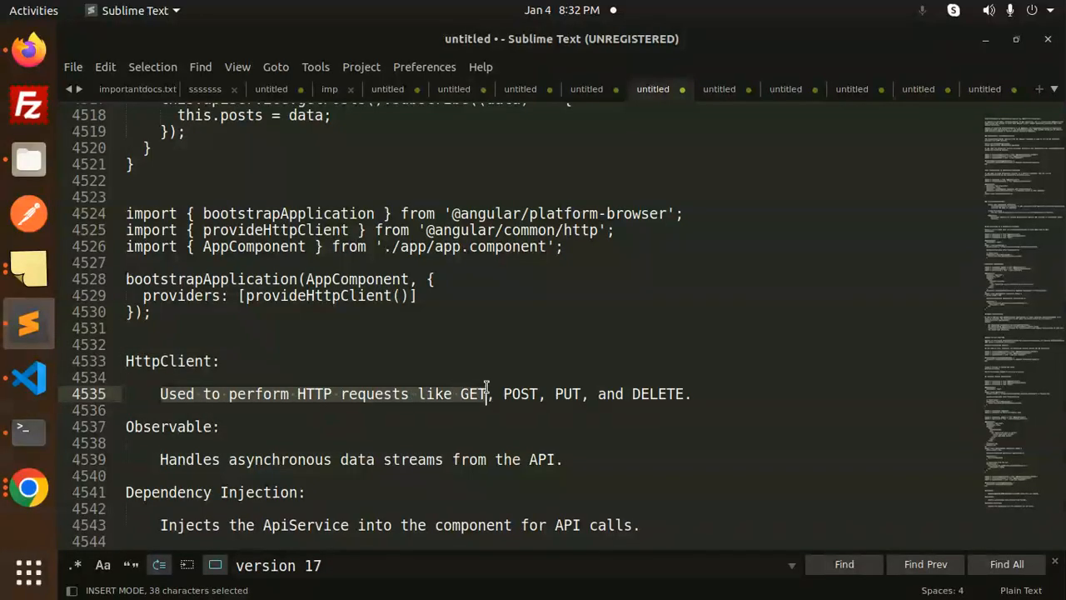
left_click(160, 426)
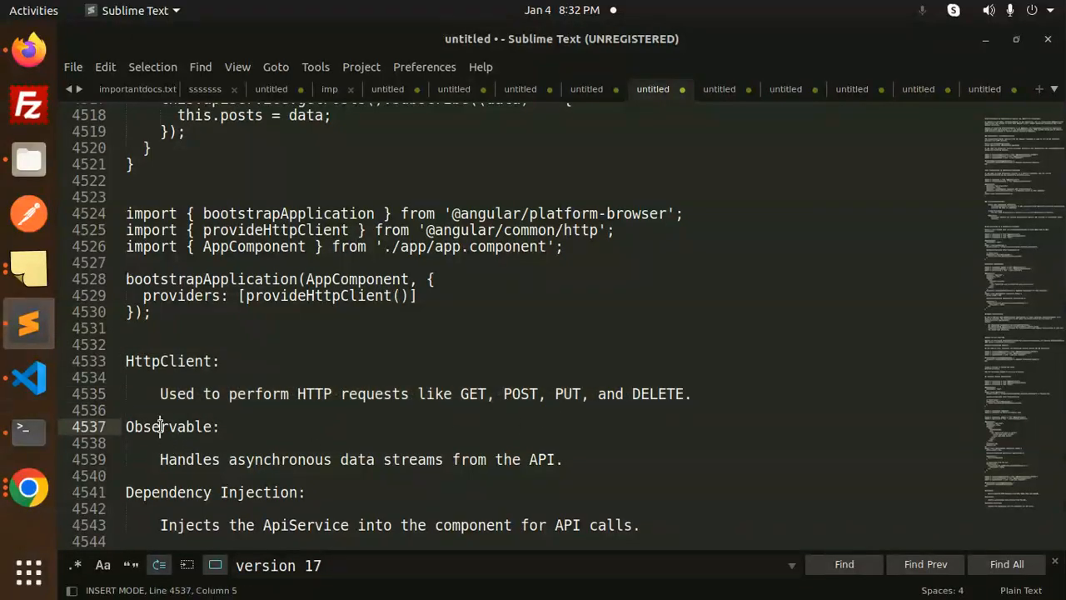
double_click(280, 460)
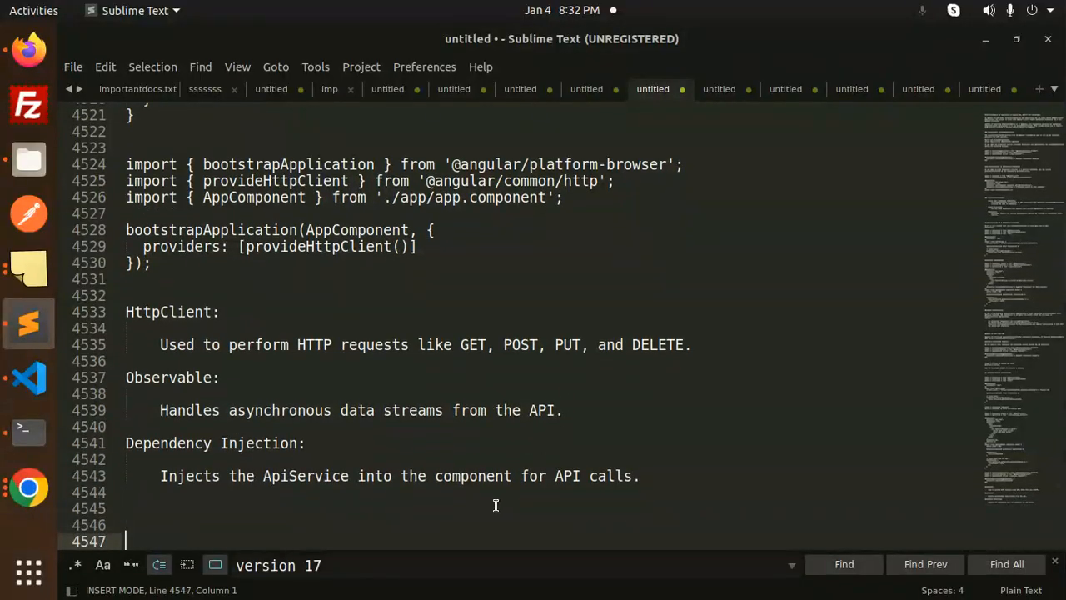
double_click(304, 476)
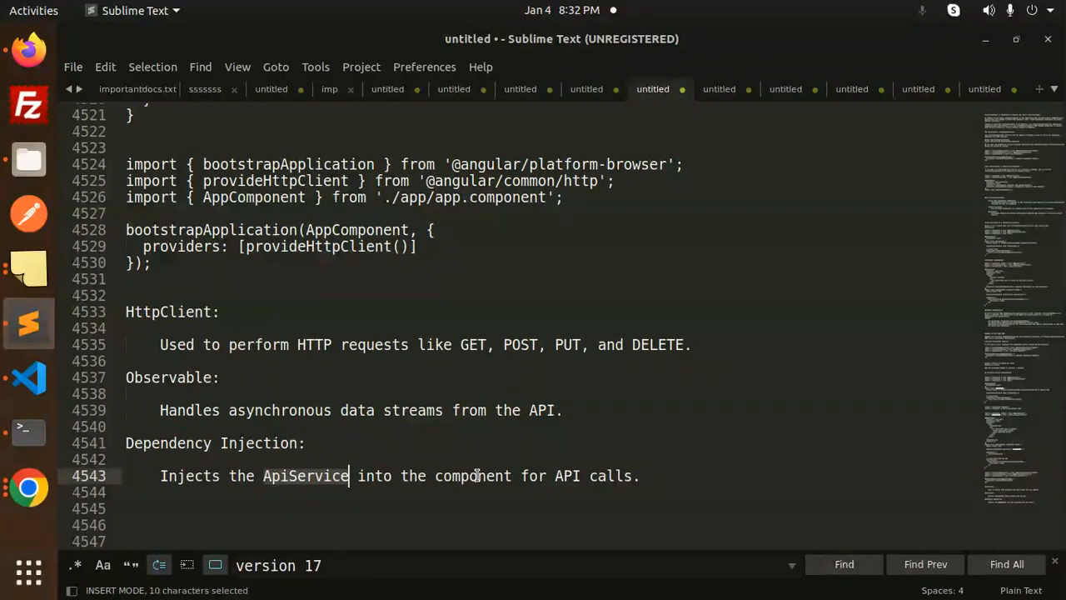
left_click(125, 443)
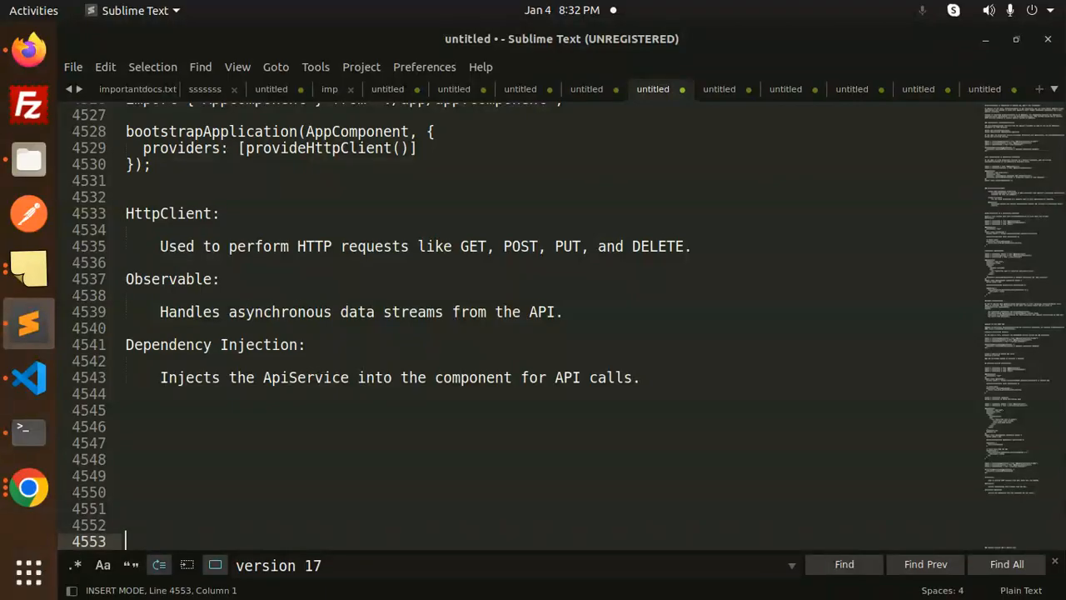
mouse_move(277, 341)
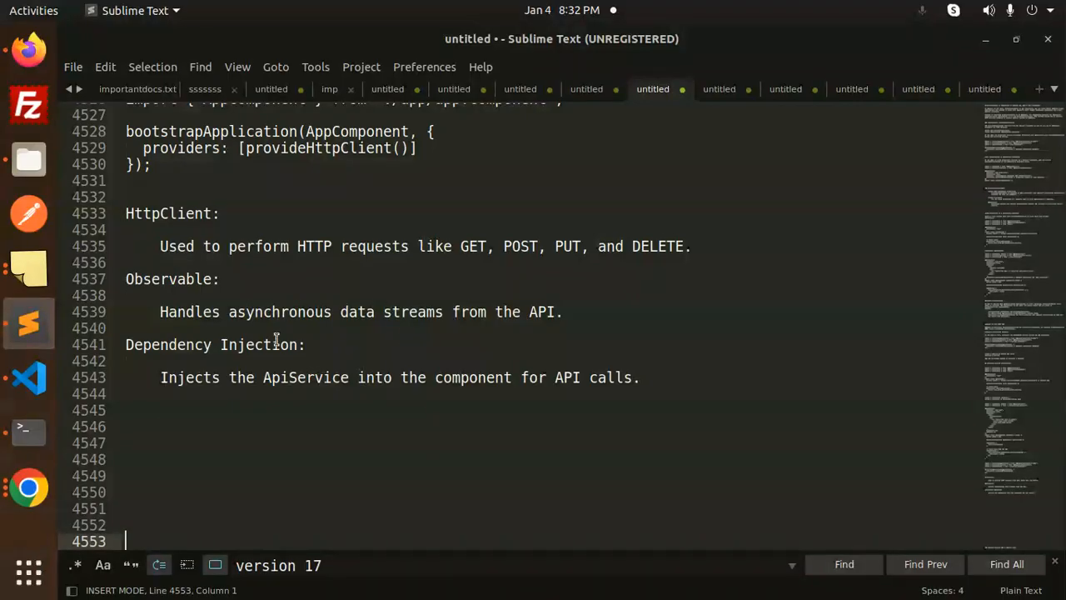